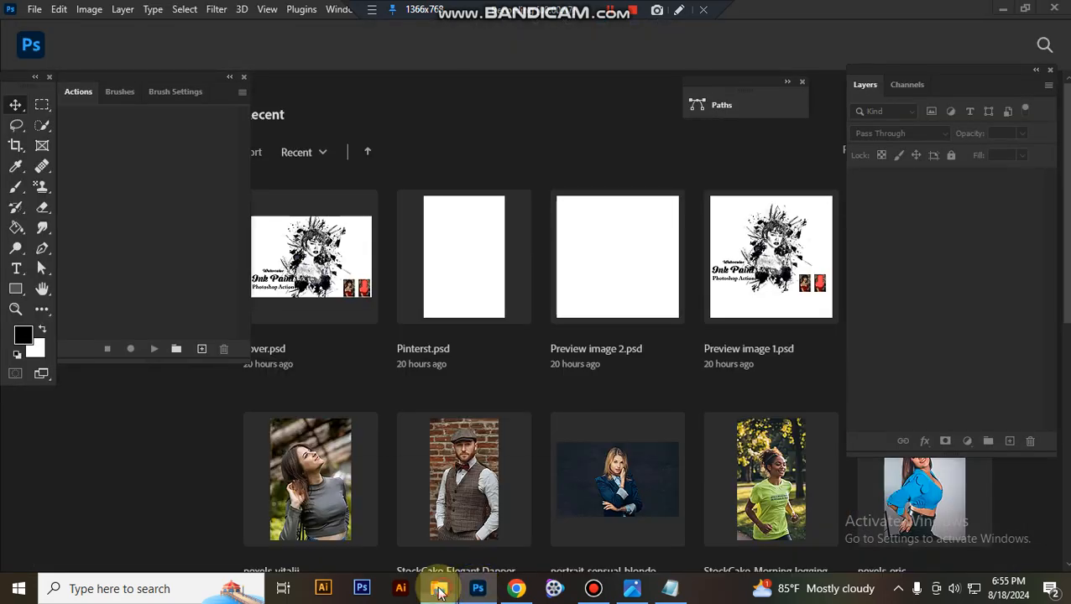
Browse the Old Sketch Effect action pack's action, brush and sample image files in File Explorer
click(439, 587)
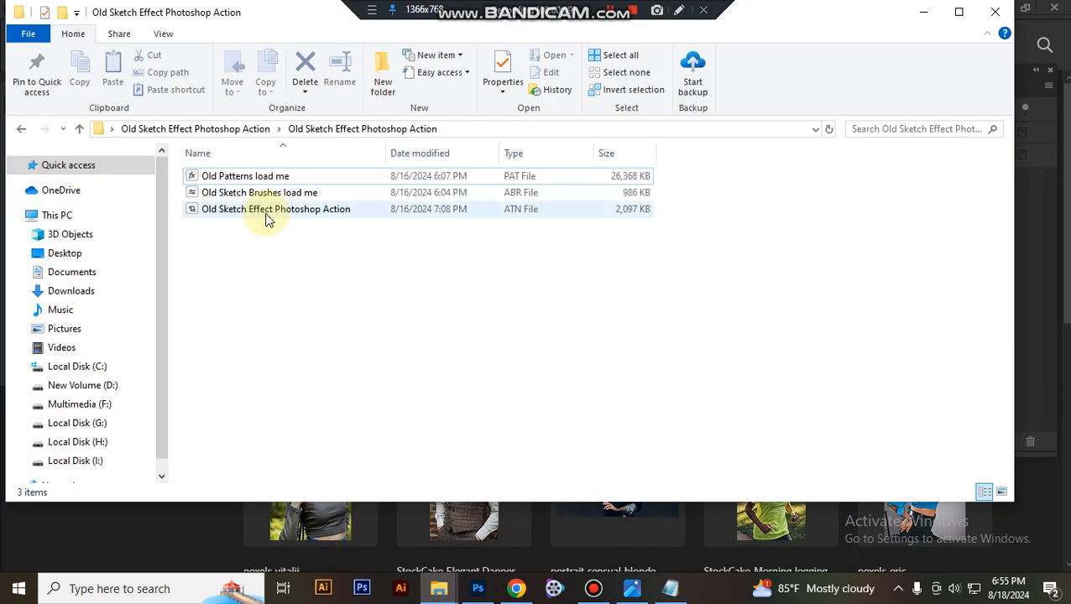
click(275, 209)
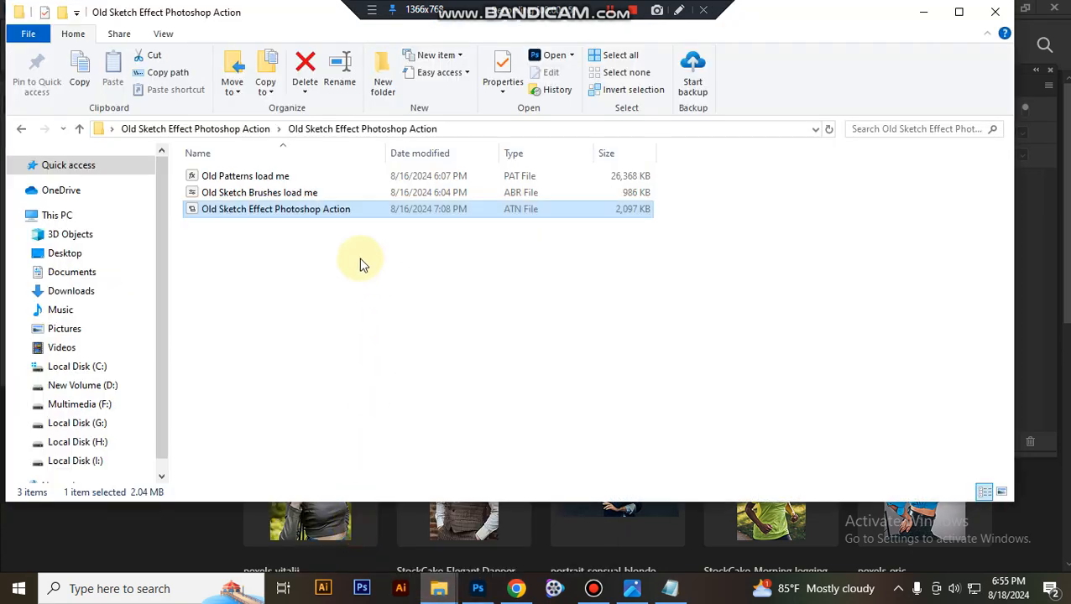
mouse_move(277, 193)
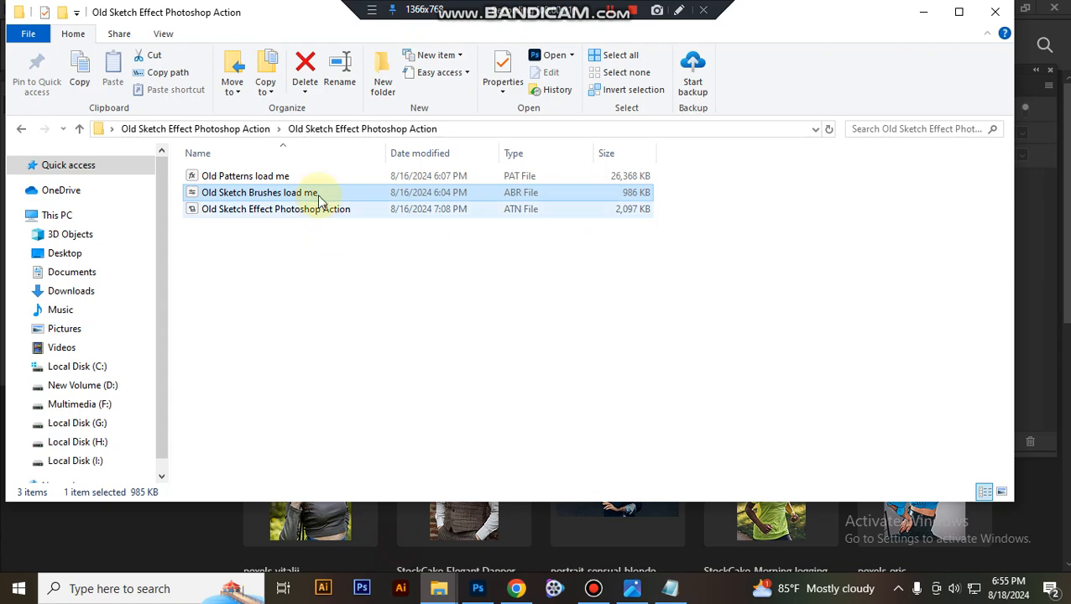
click(245, 175)
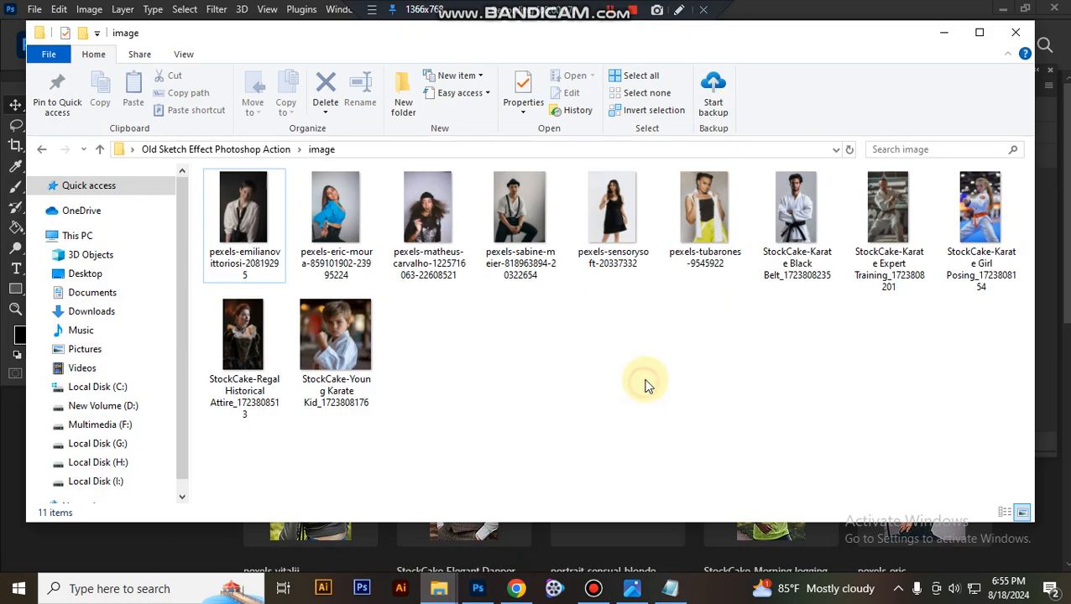
mouse_move(702, 375)
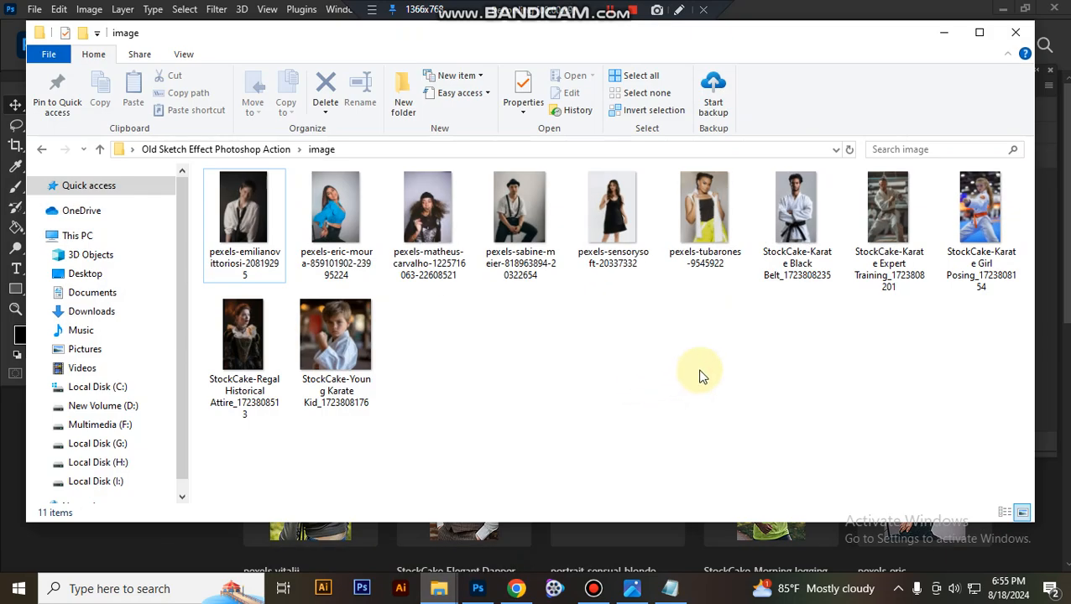
mouse_move(244, 334)
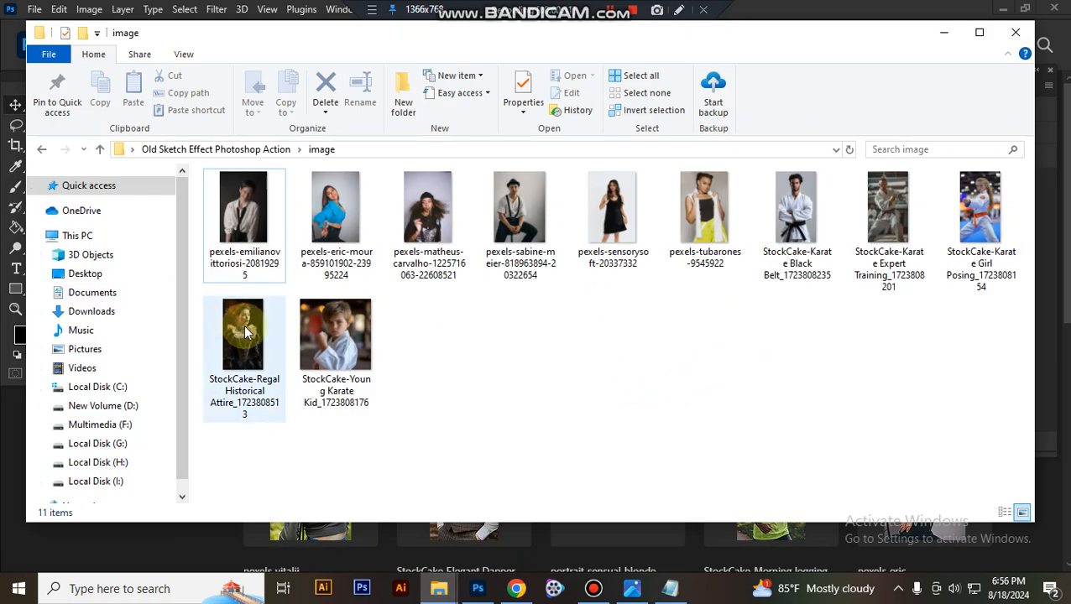
Open the StockCake Regal Historical Attire photo in Photoshop
click(244, 334)
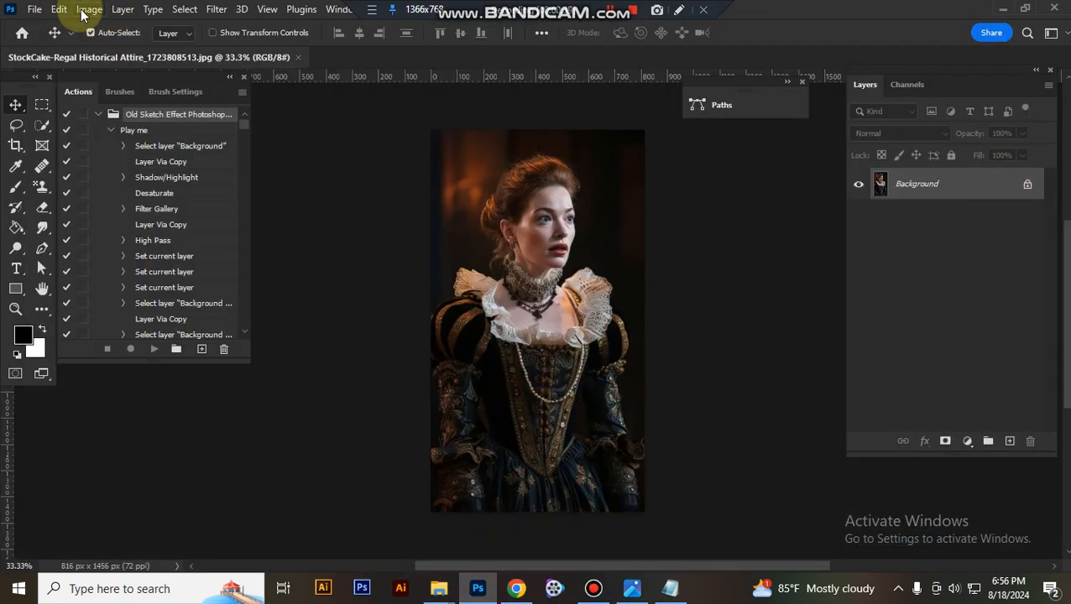
Add a new layer named 'paint' and set the foreground colour to ff0000 red
click(89, 9)
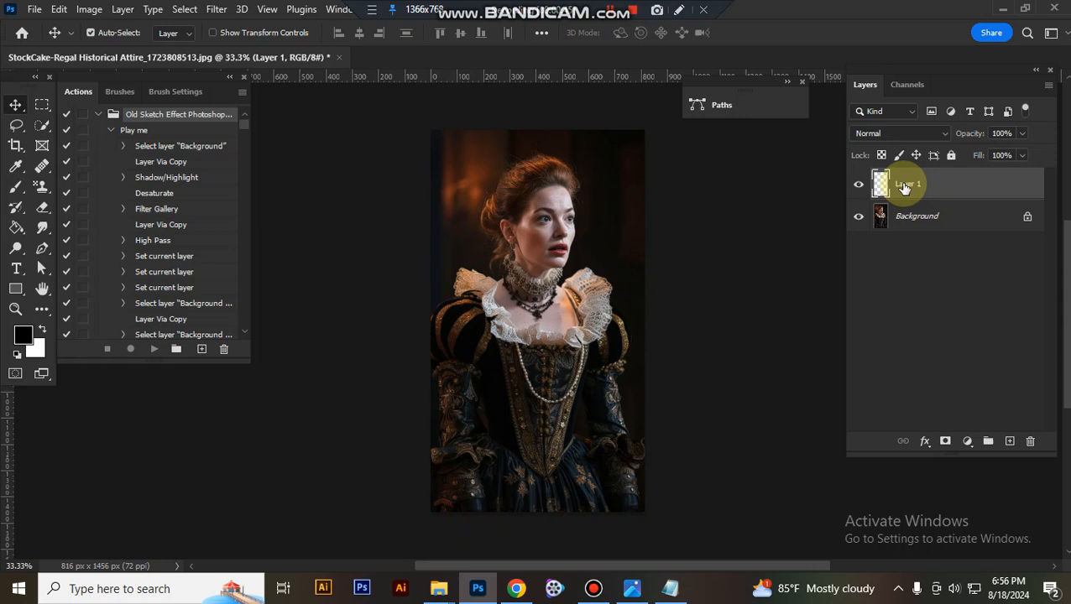
double_click(908, 183)
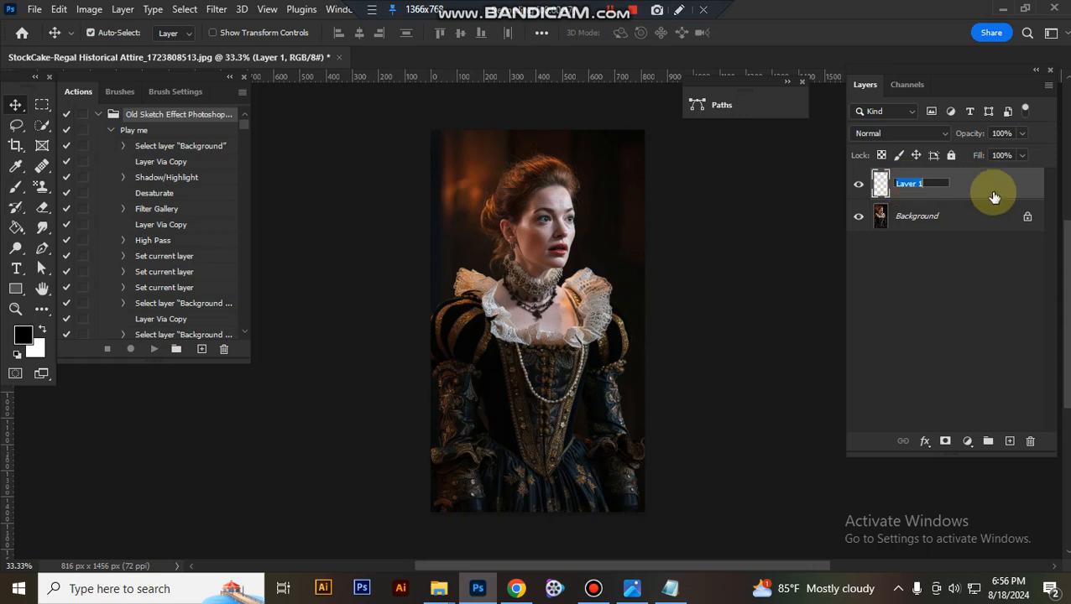
text(paint)
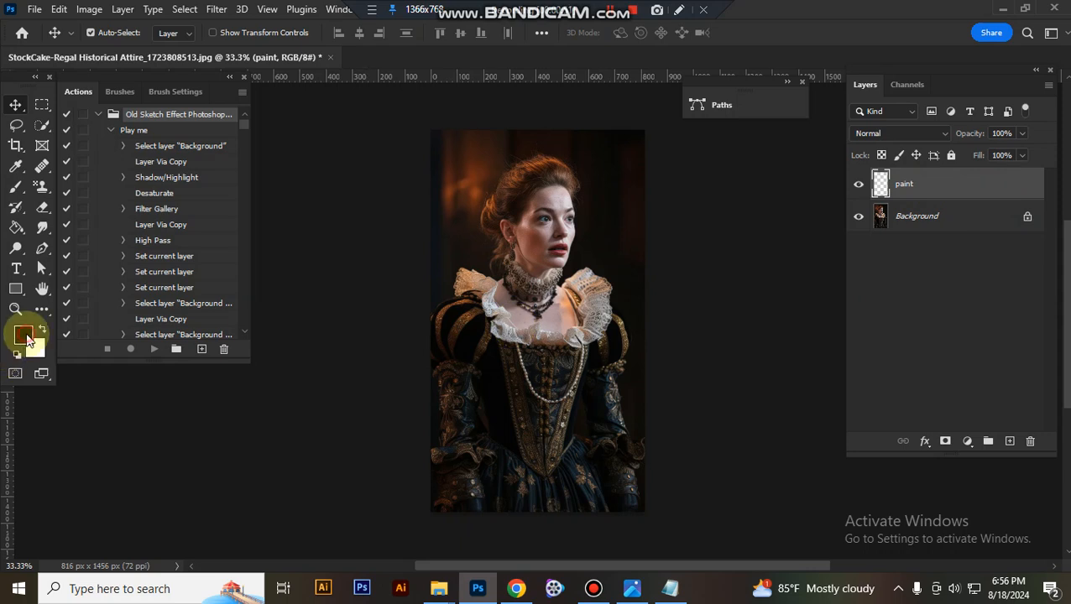
click(23, 334)
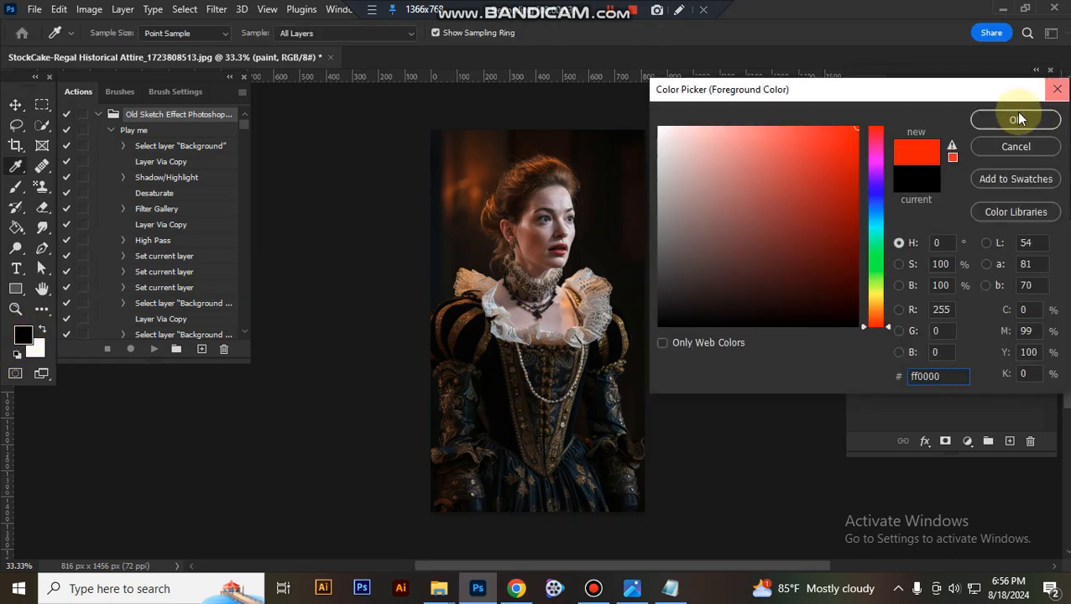
click(1016, 119)
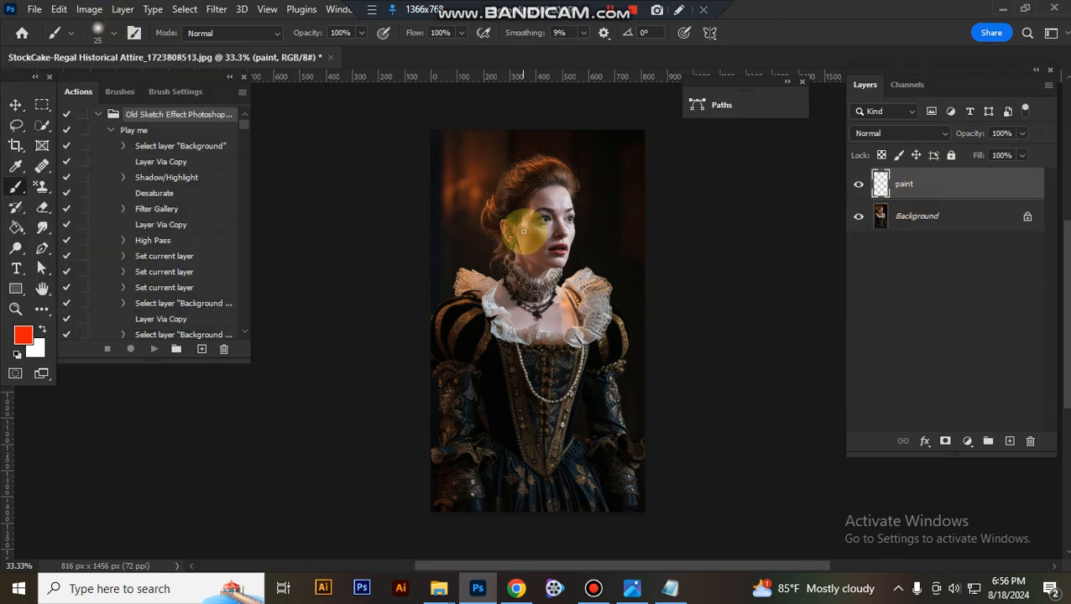
Enlarge the brush and paint red over the woman's head, hair and face
drag(523, 231, 546, 200)
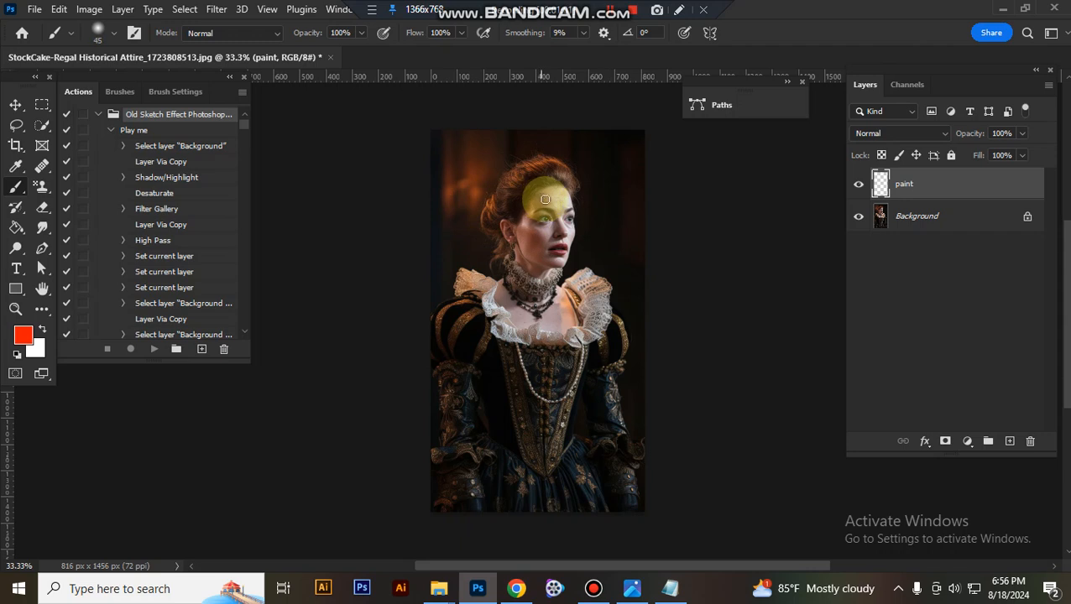
drag(546, 199, 542, 185)
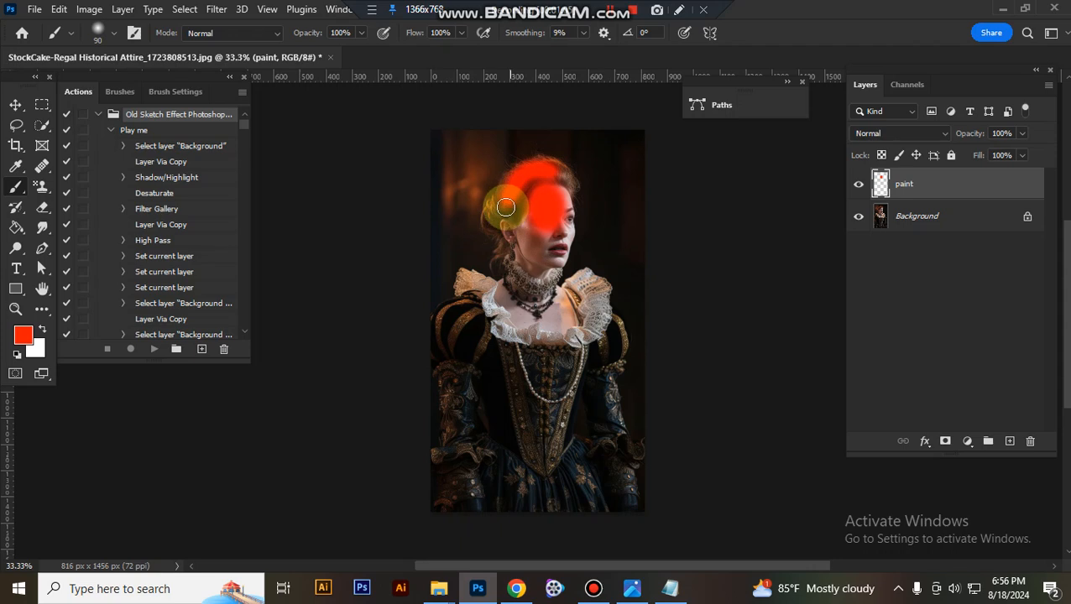
drag(505, 208, 518, 281)
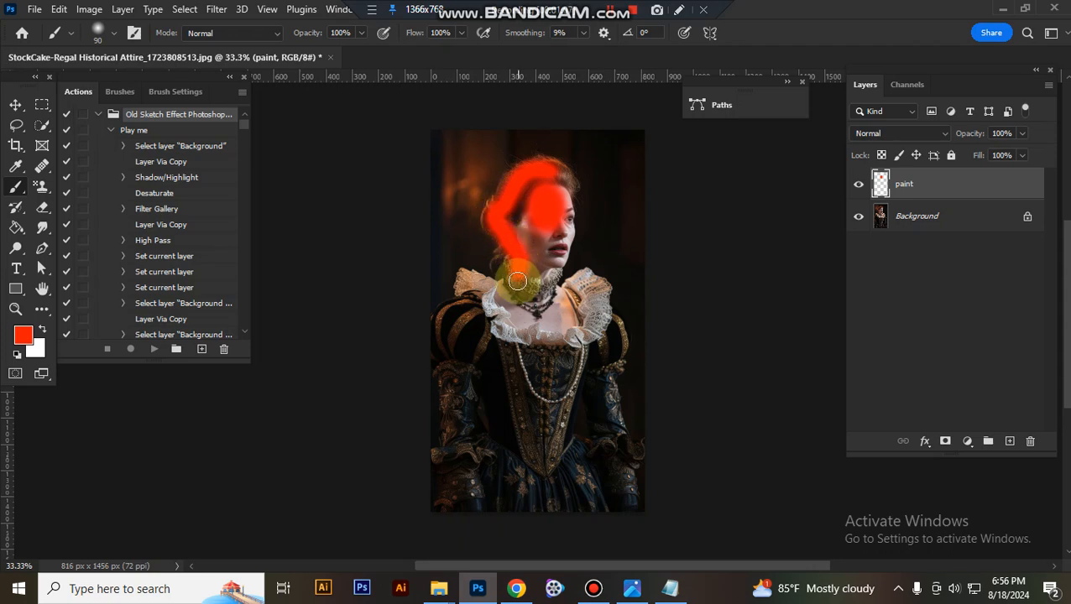
drag(517, 281, 521, 183)
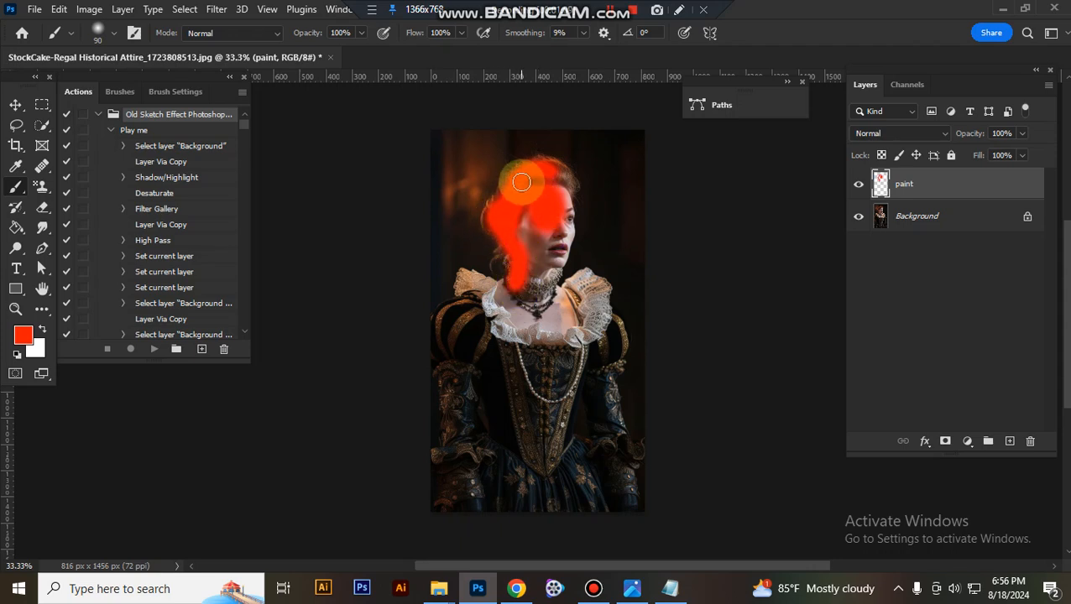
drag(521, 182, 567, 184)
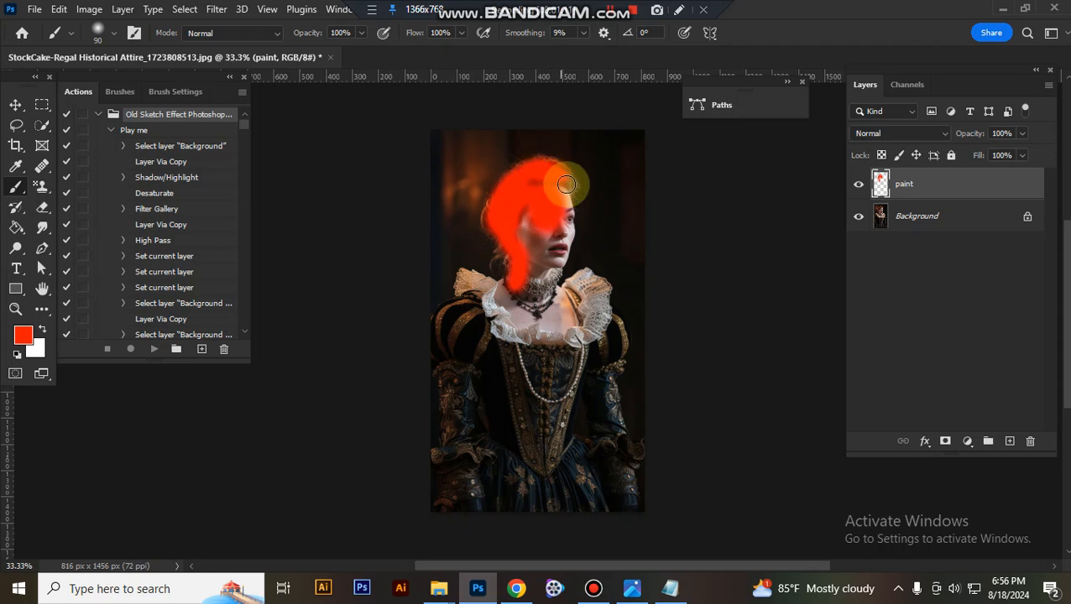
drag(566, 184, 564, 211)
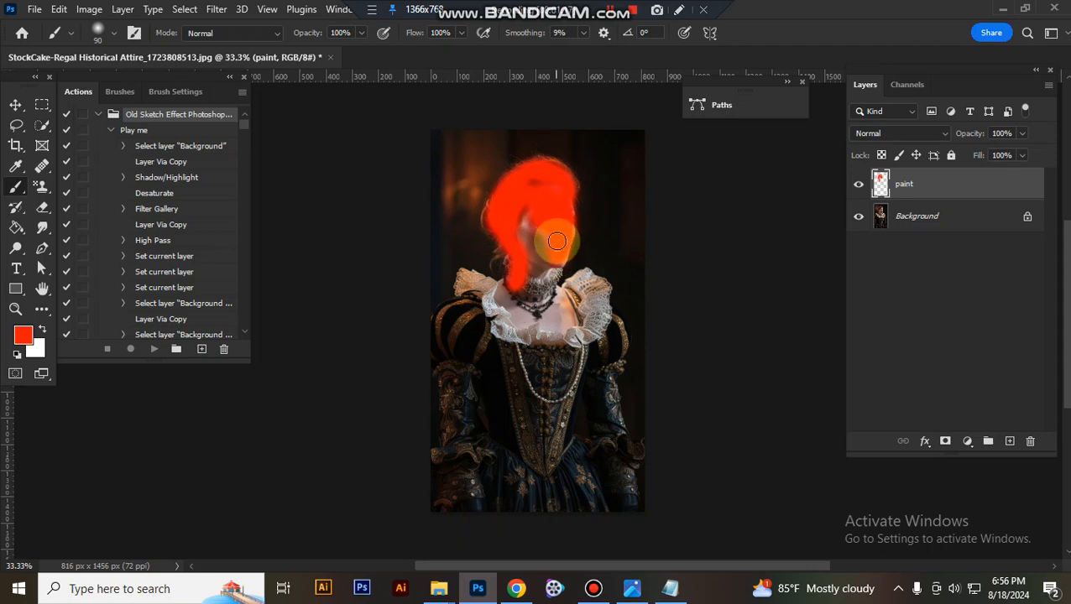
Paint red over the neck, ruffled collar, chest and right shoulder
drag(556, 242, 540, 313)
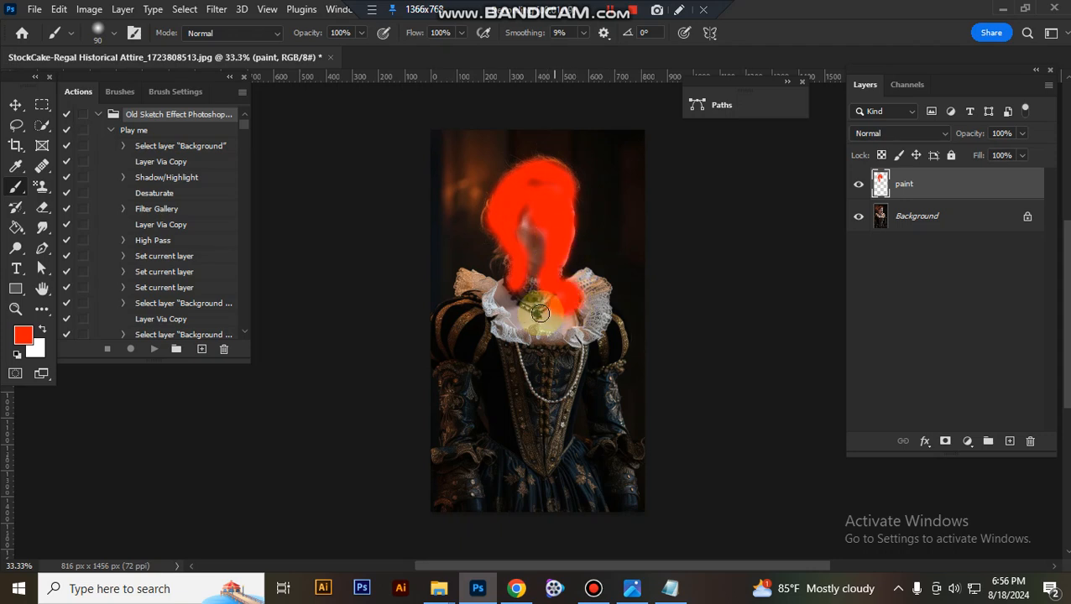
drag(539, 313, 530, 296)
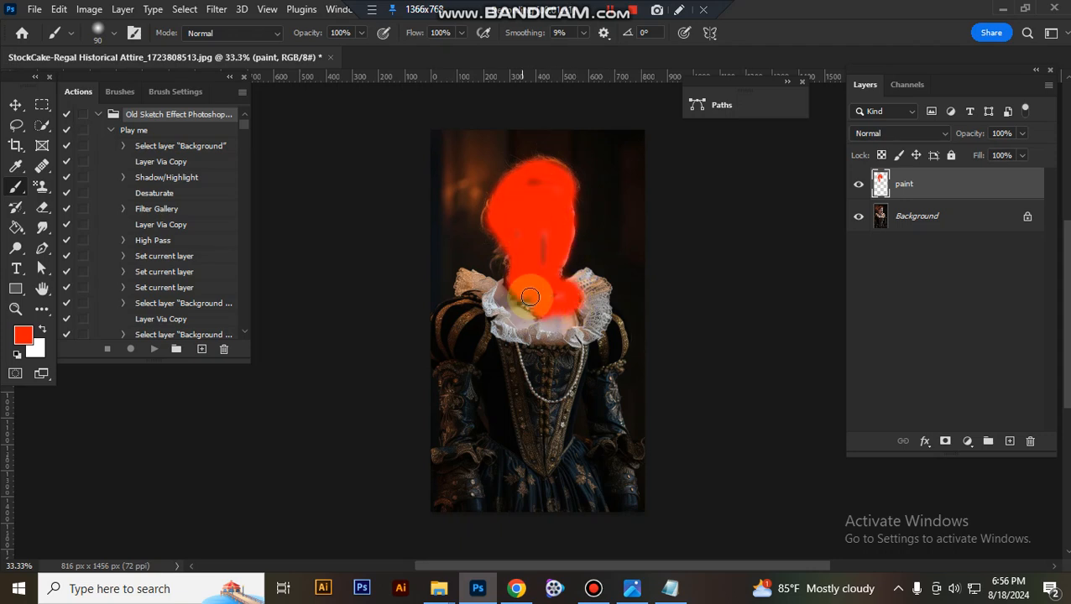
drag(531, 297, 518, 296)
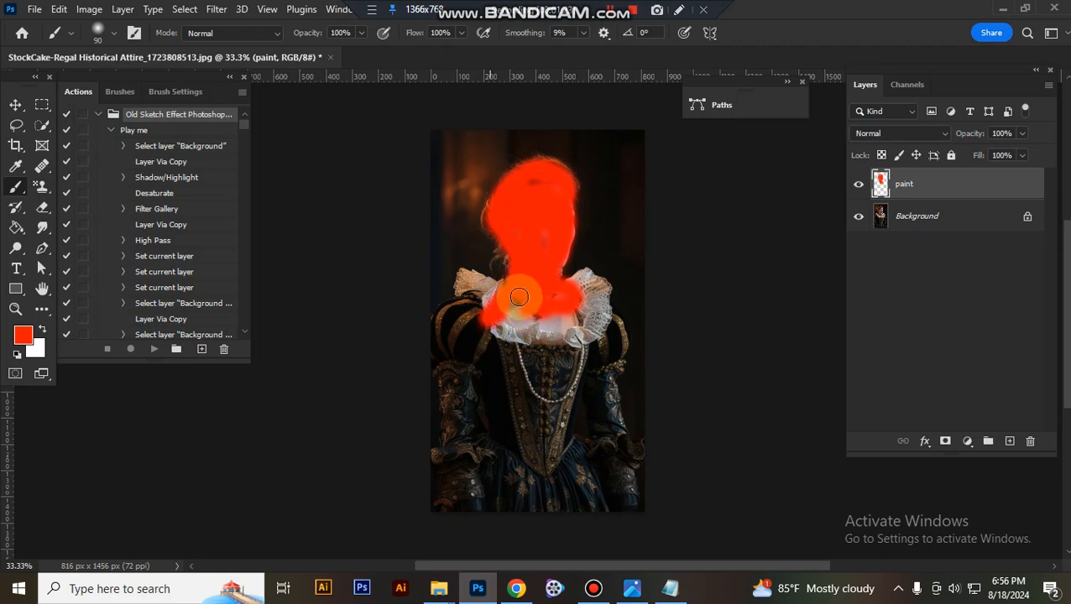
drag(519, 296, 538, 326)
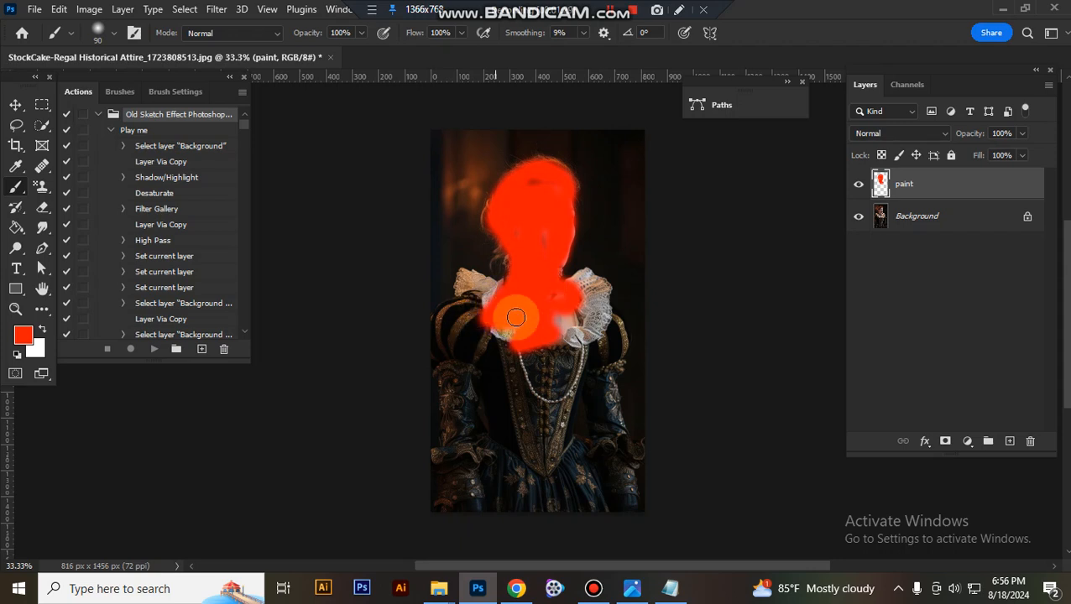
drag(516, 317, 540, 300)
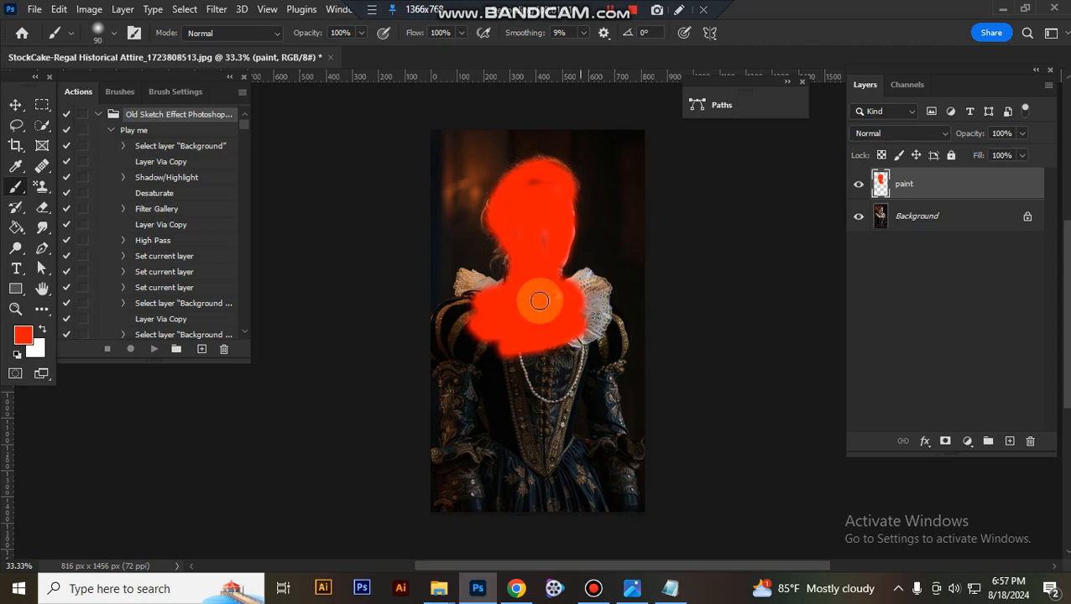
drag(539, 301, 530, 177)
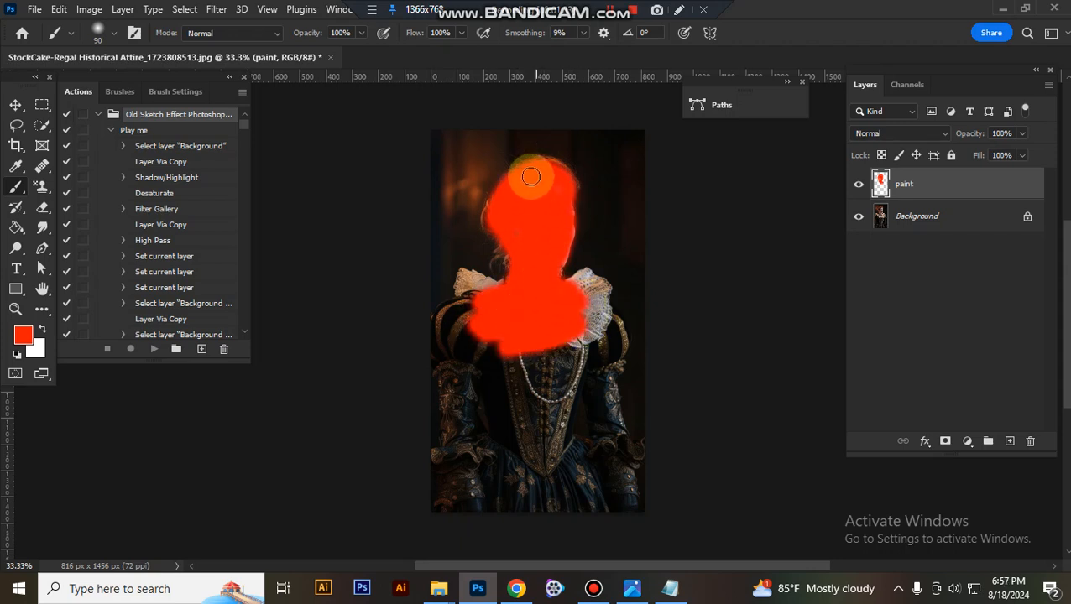
drag(530, 176, 587, 336)
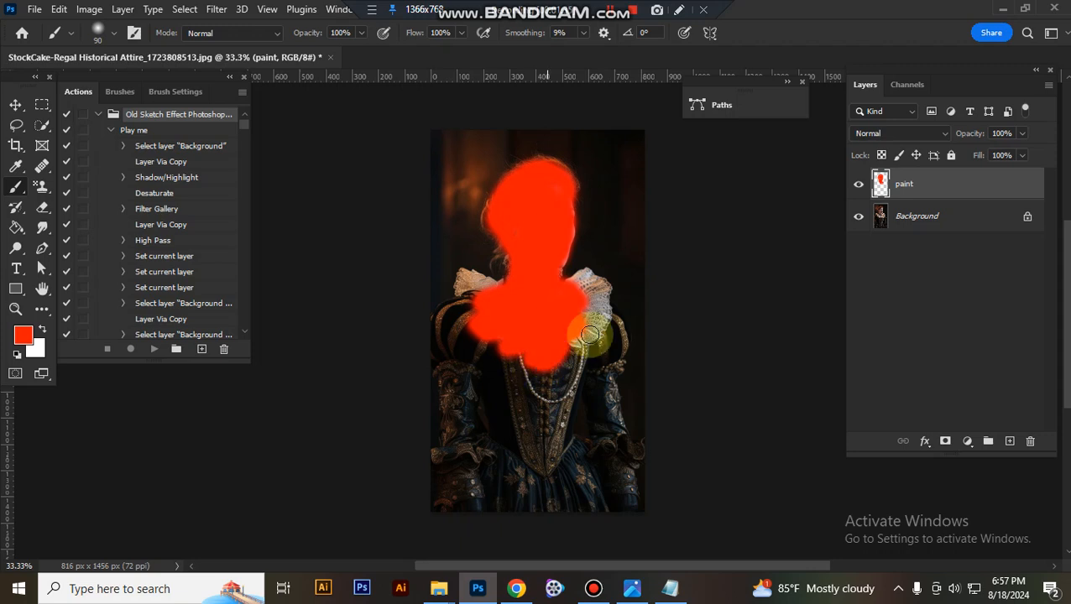
drag(588, 335, 546, 364)
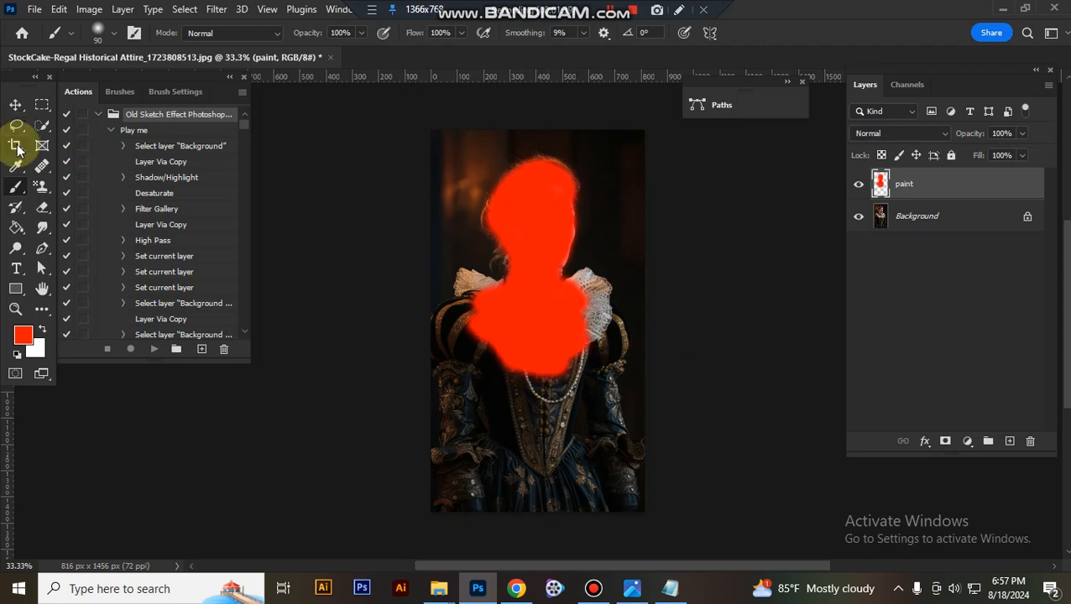
Crop the canvas to 3000×2000 px, hide the paint layer and reset colours to black/white
click(15, 146)
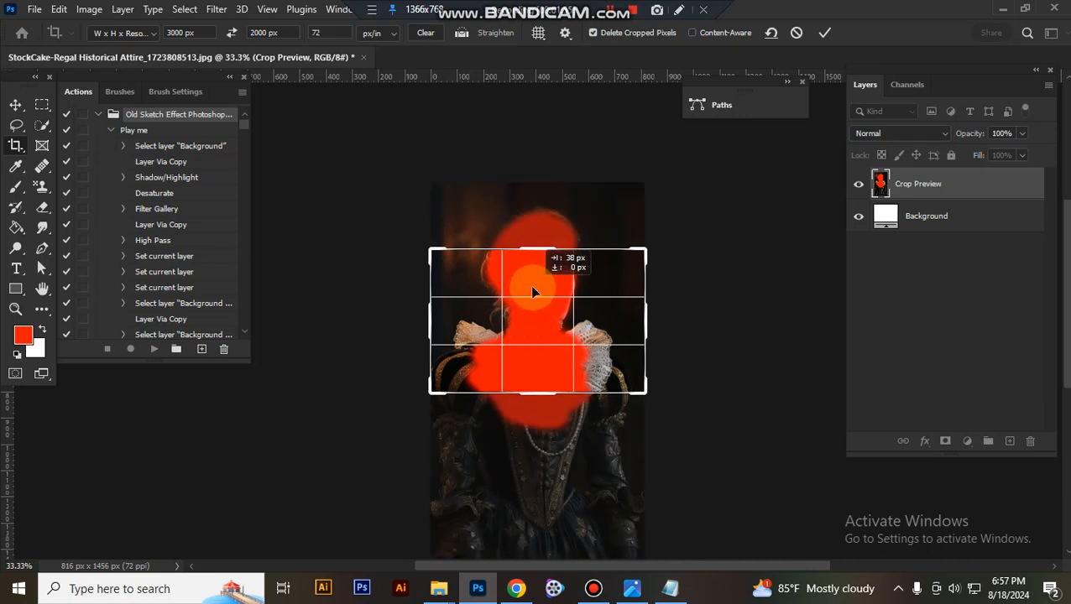
click(330, 32)
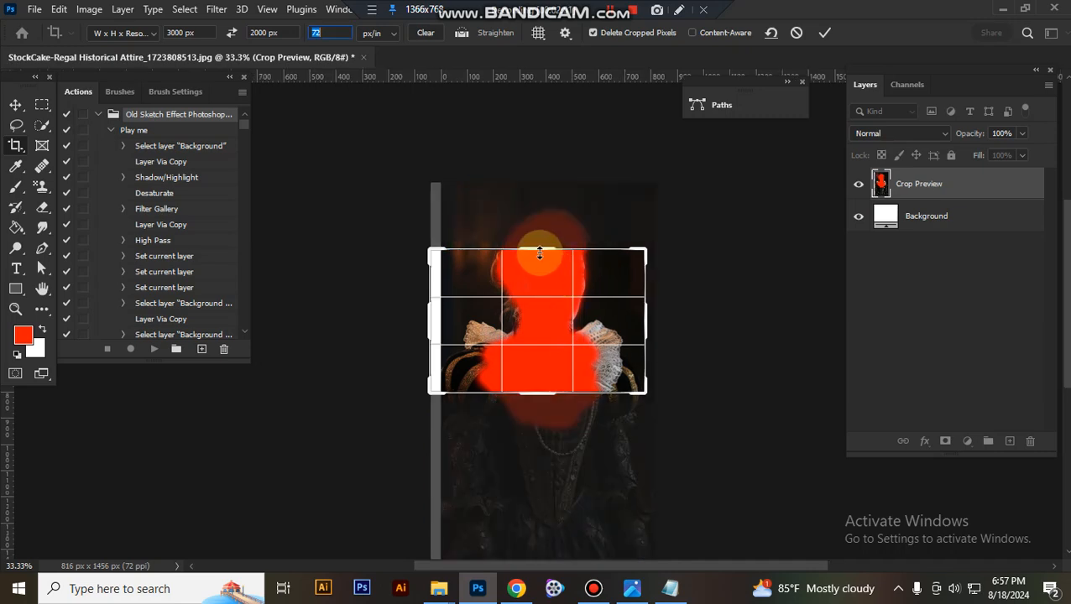
drag(540, 253, 549, 122)
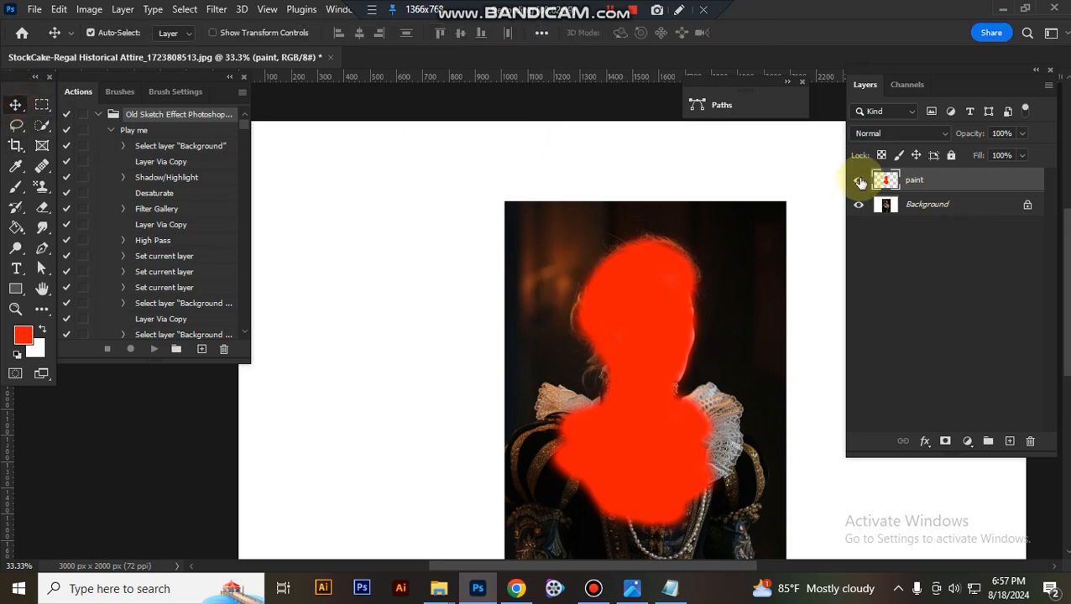
click(859, 179)
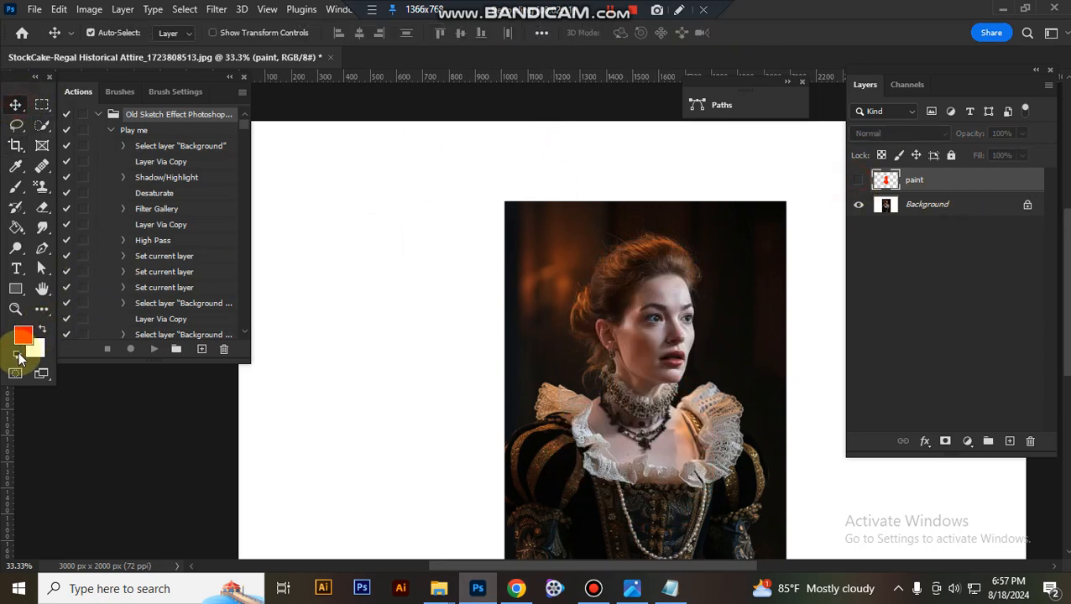
click(153, 349)
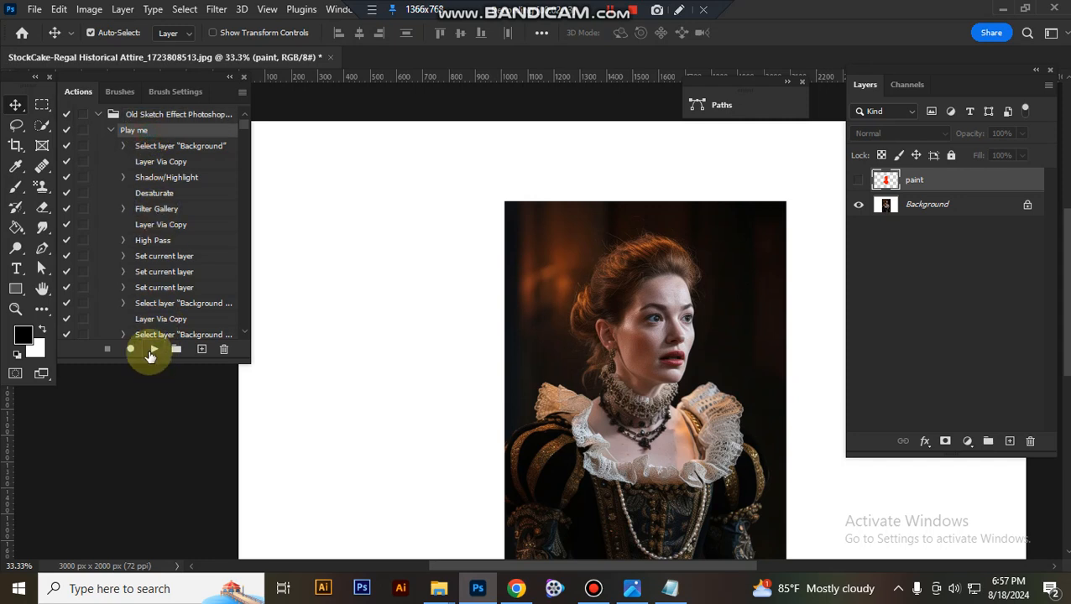
Play the Old Sketch Effect 'Play me' action on the portrait
click(153, 349)
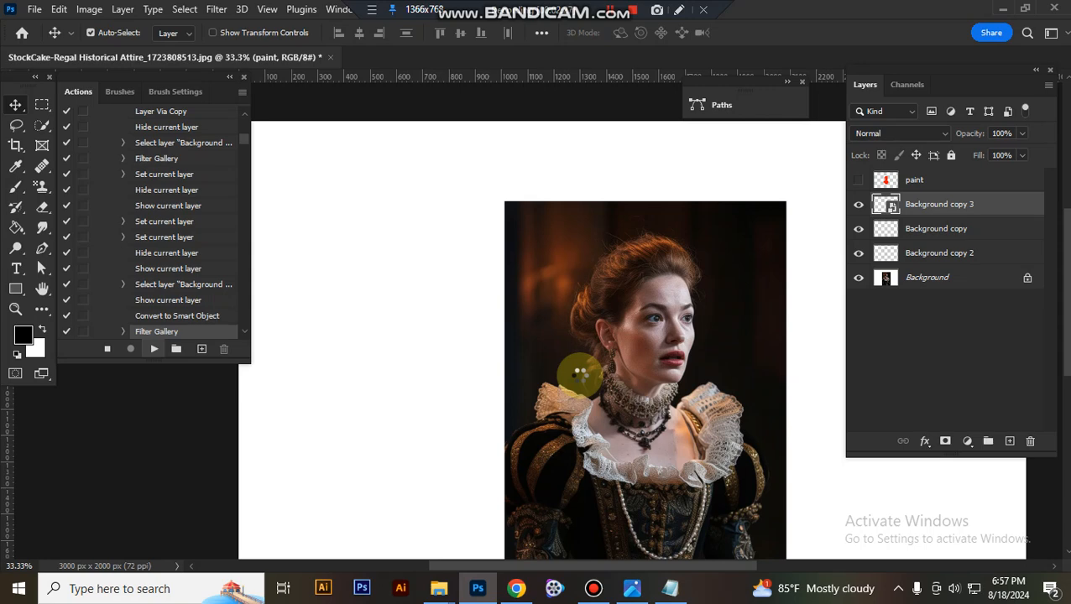
scroll(down, 3)
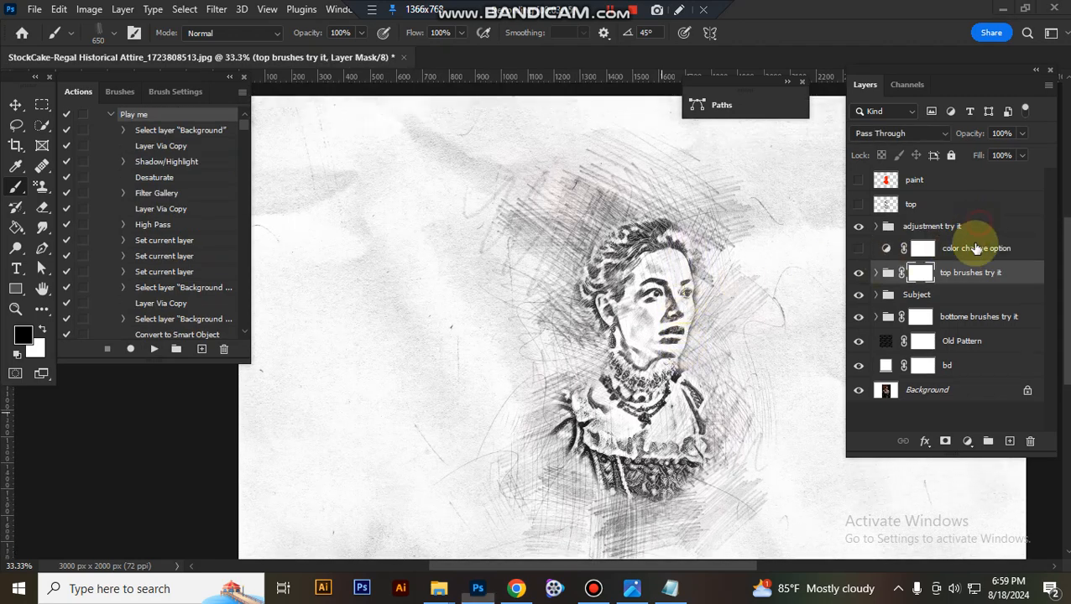
Select the 'adjustment try it' layer group once the action finishes
click(932, 226)
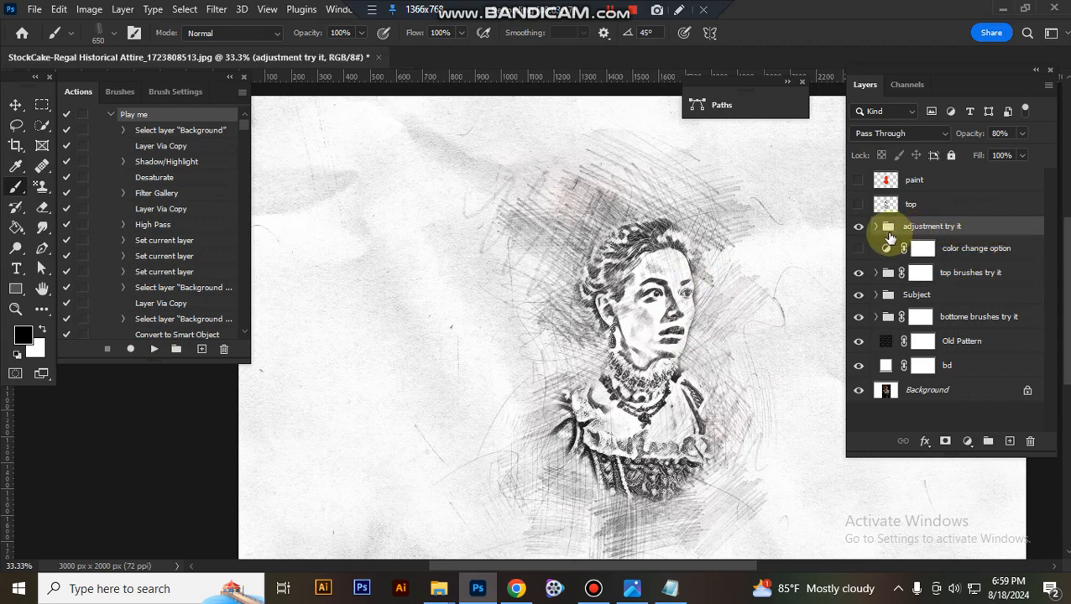
click(858, 226)
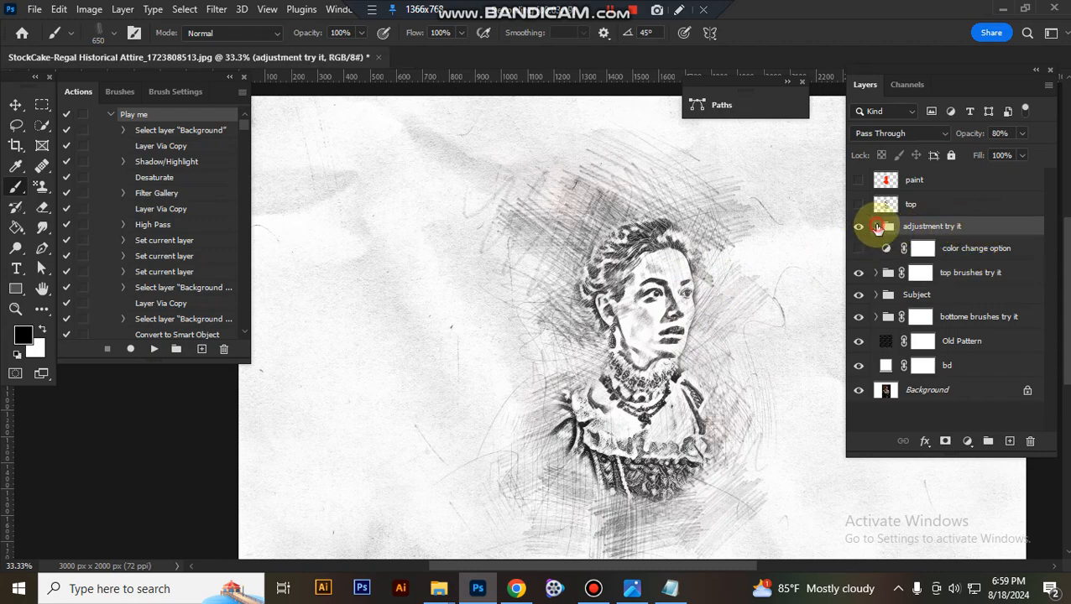
Set the adjustment group's Levels input points to 14 and 244
click(875, 226)
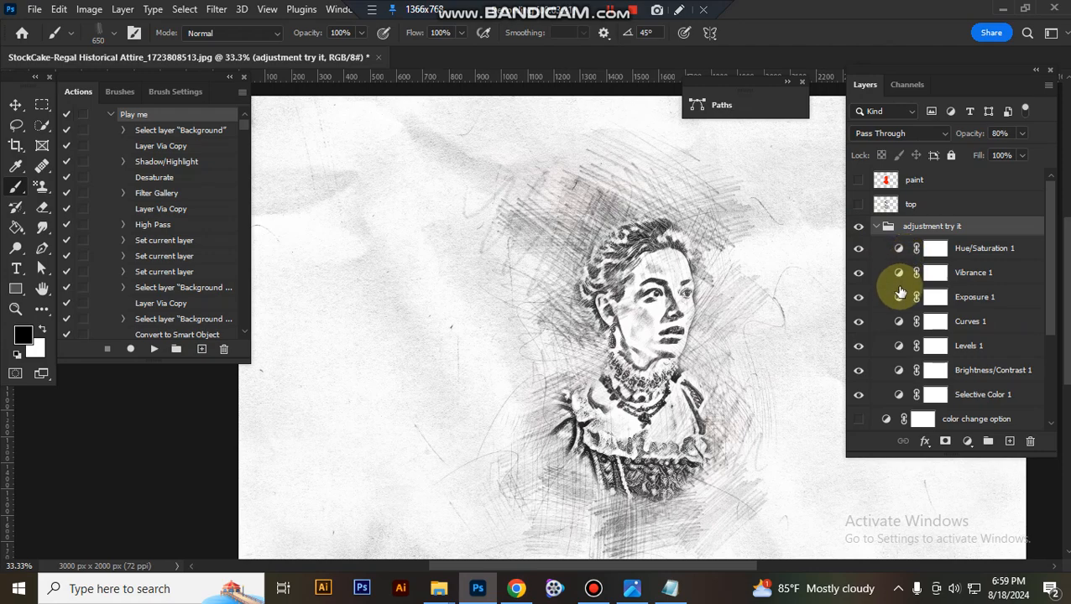
click(974, 297)
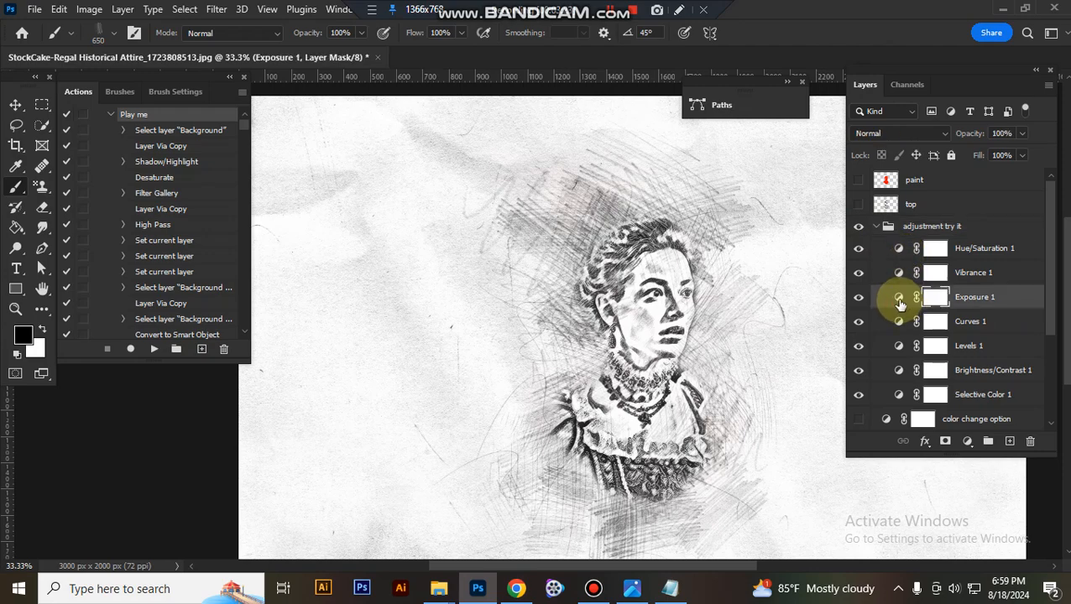
double_click(934, 297)
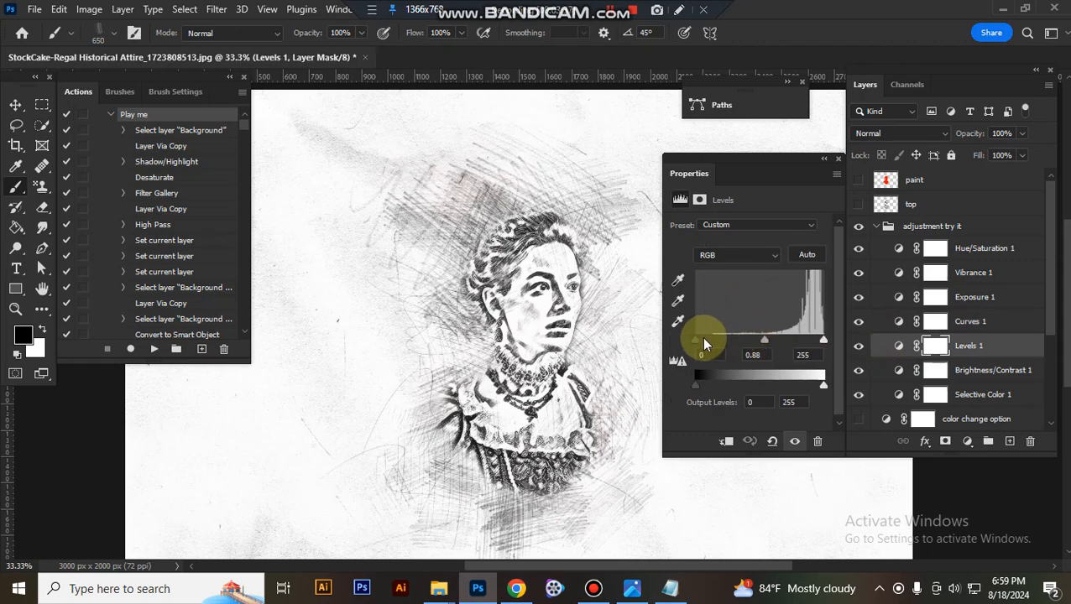
drag(703, 344, 775, 344)
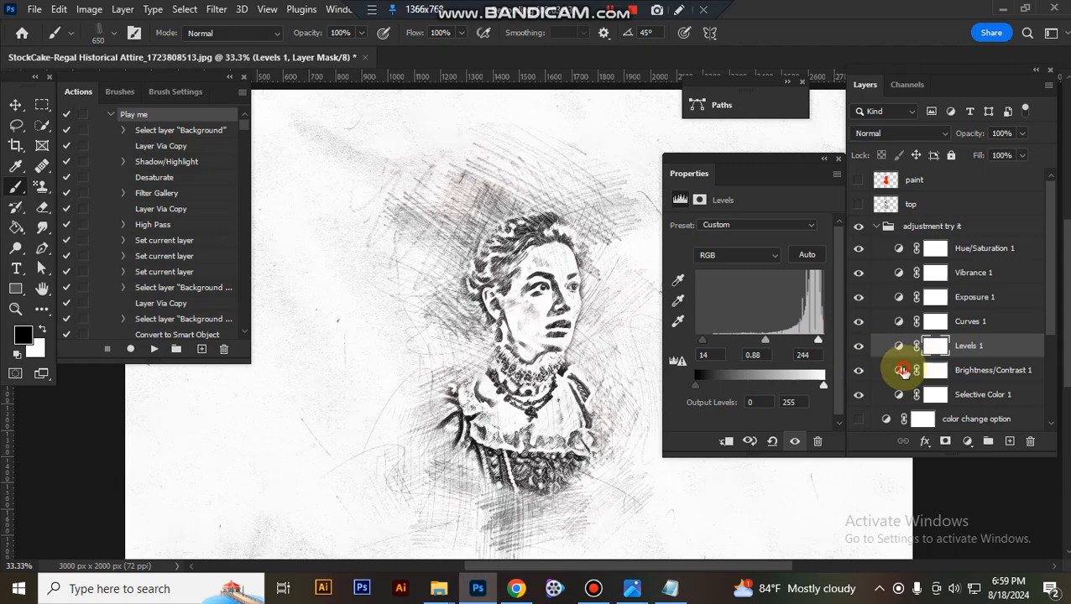
Set Brightness/Contrast to brightness 5 and contrast -16
click(993, 370)
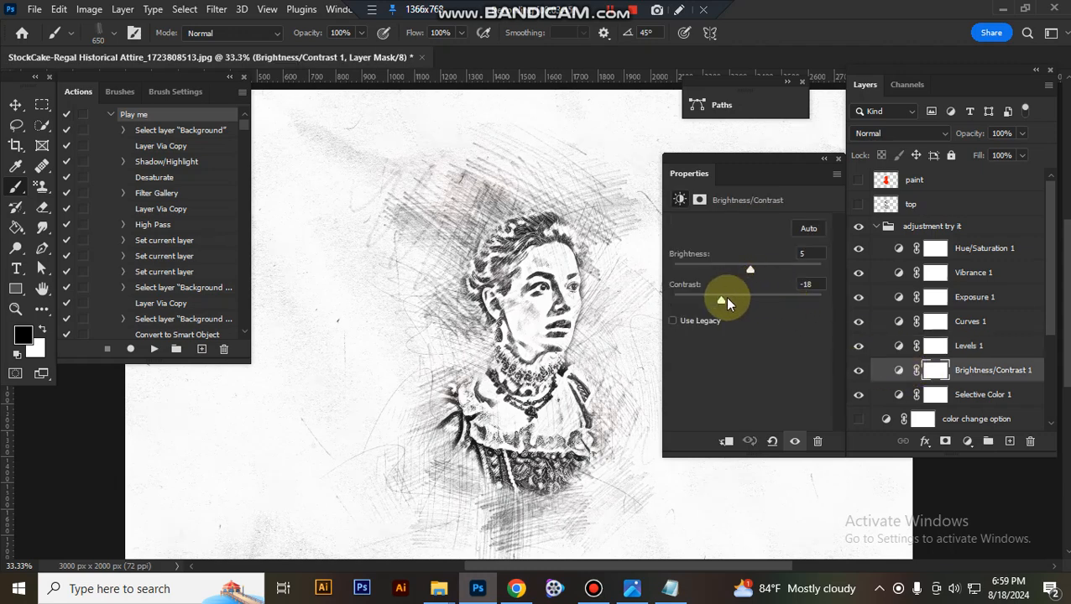
drag(721, 300, 725, 300)
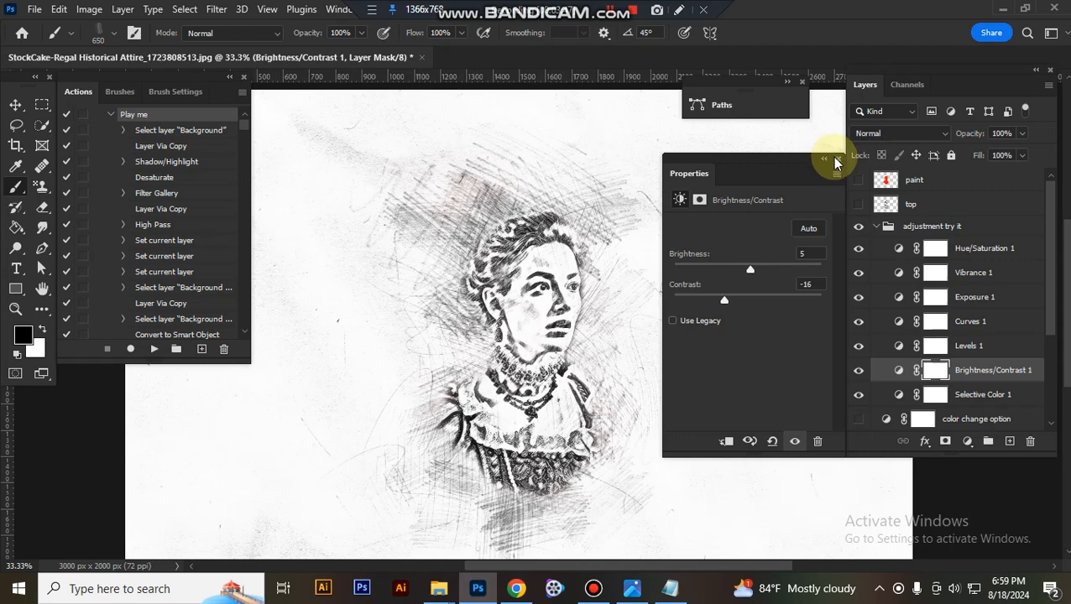
click(876, 226)
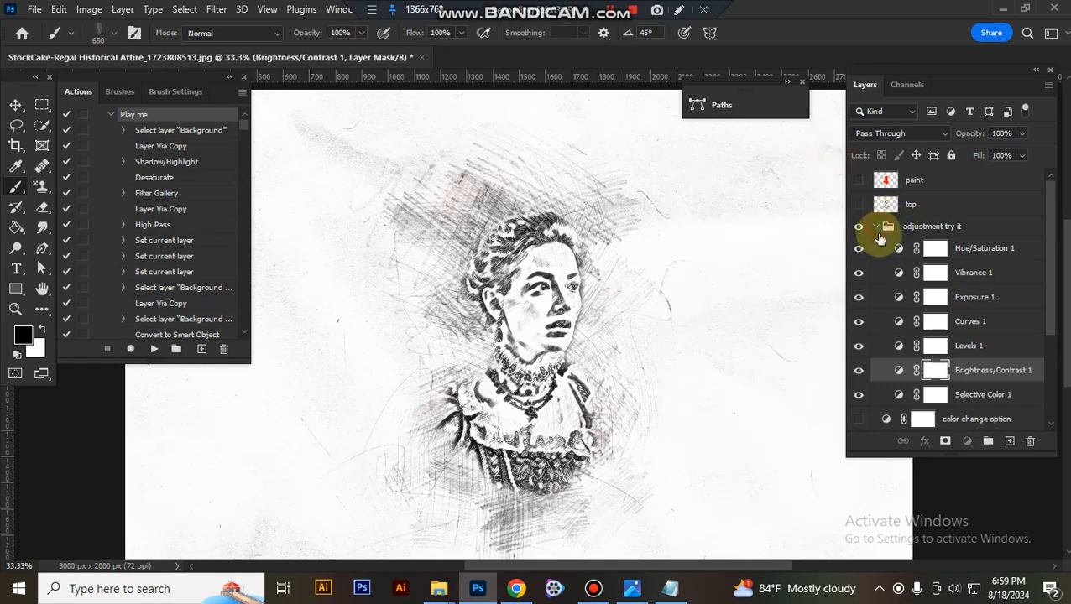
Try blue-to-yellow, olive-to-lavender and blue-to-green presets on the color change option gradient map
click(876, 225)
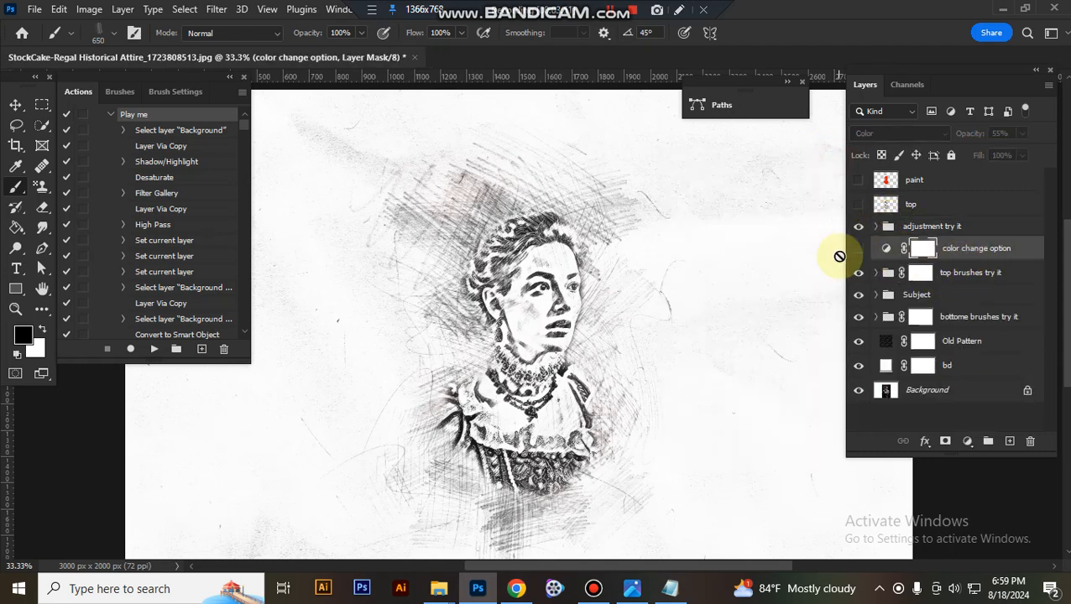
click(859, 247)
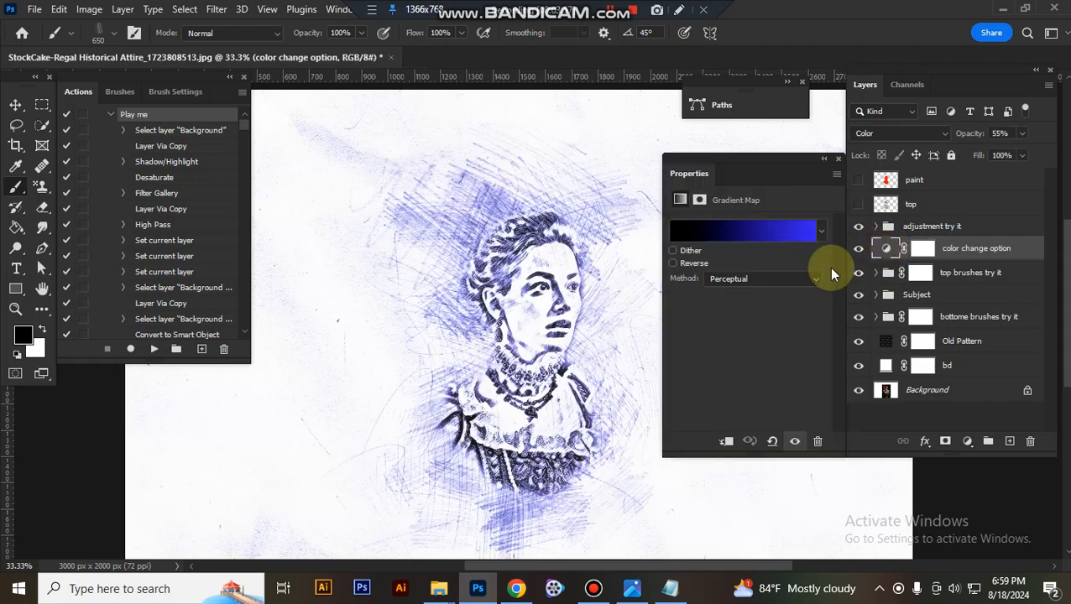
click(820, 231)
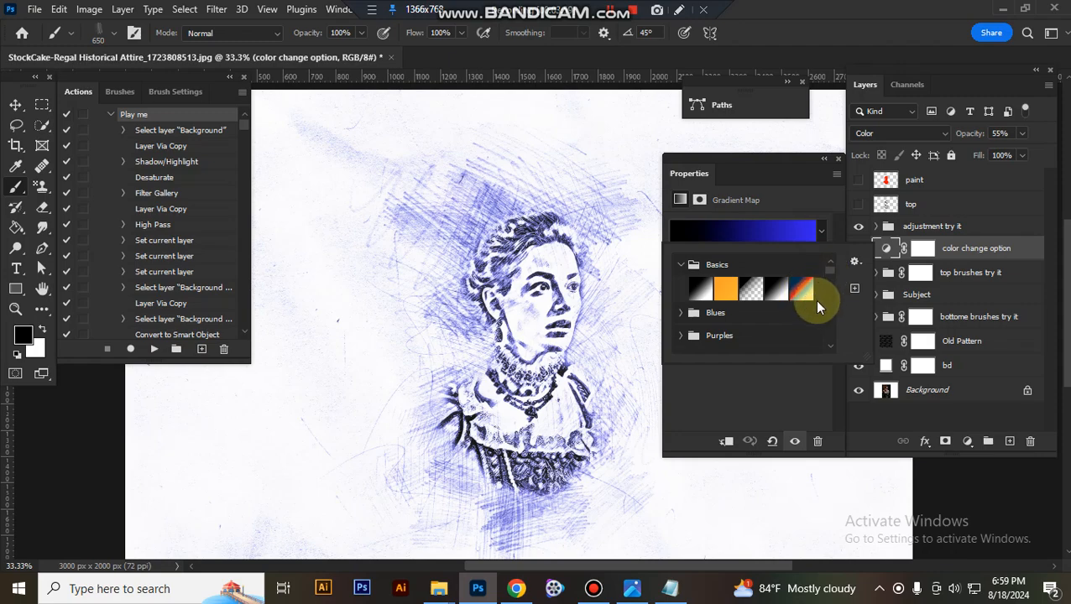
scroll(down, 3)
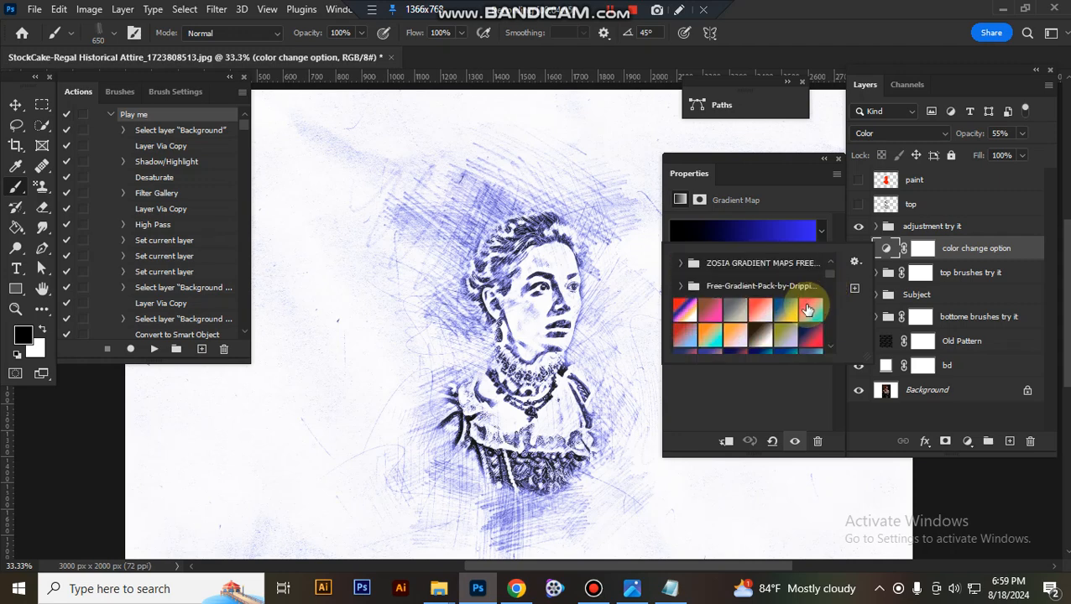
click(808, 309)
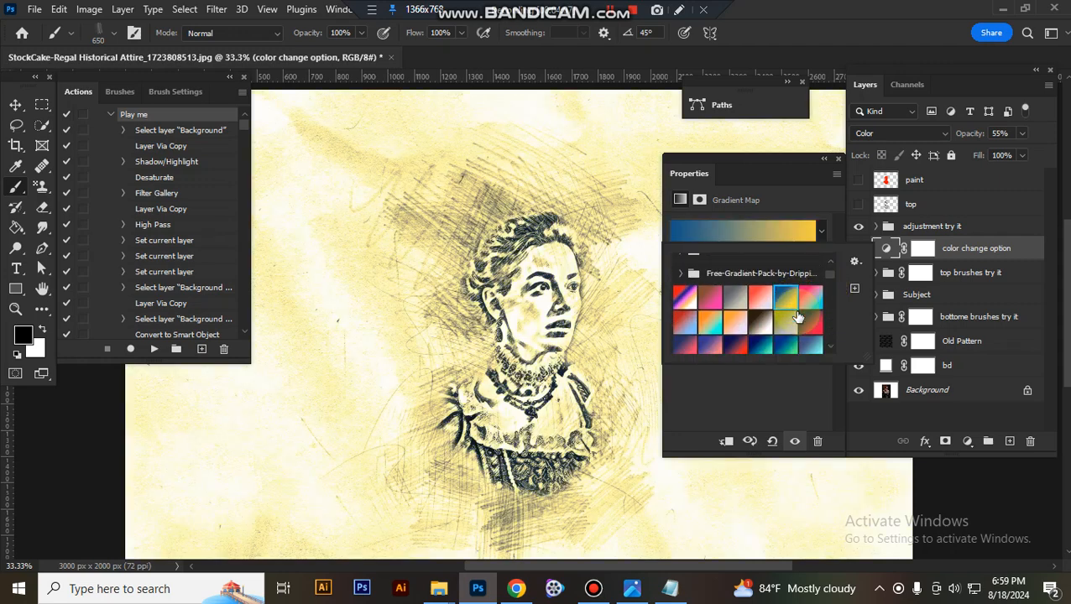
click(776, 313)
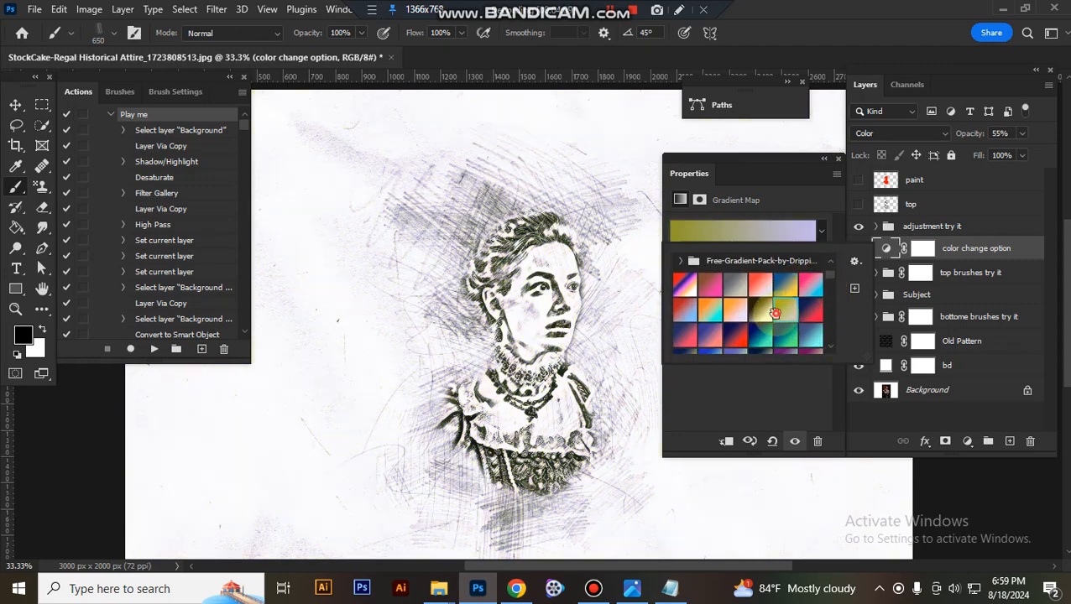
click(783, 335)
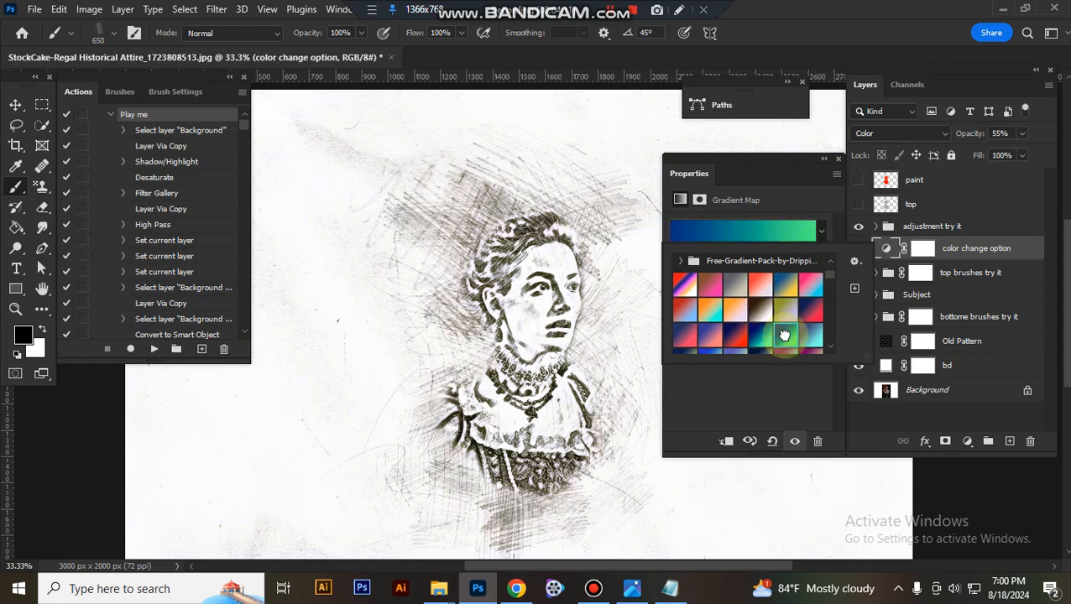
click(783, 336)
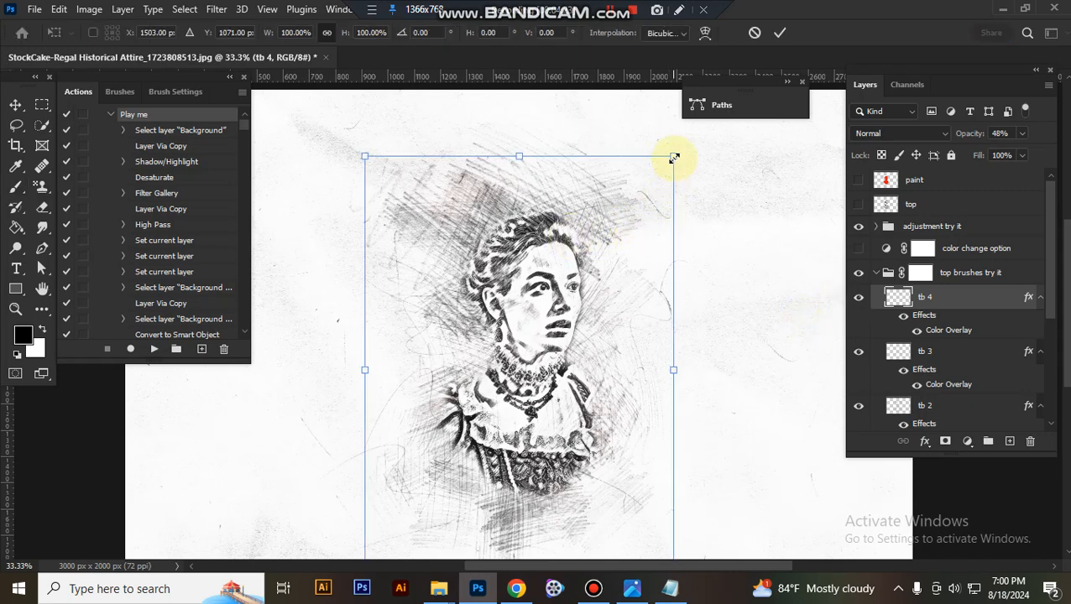
Scale the tb 4 strokes, set its opacity to 72%, and adjust tb 2 and tb 1
drag(672, 156, 659, 189)
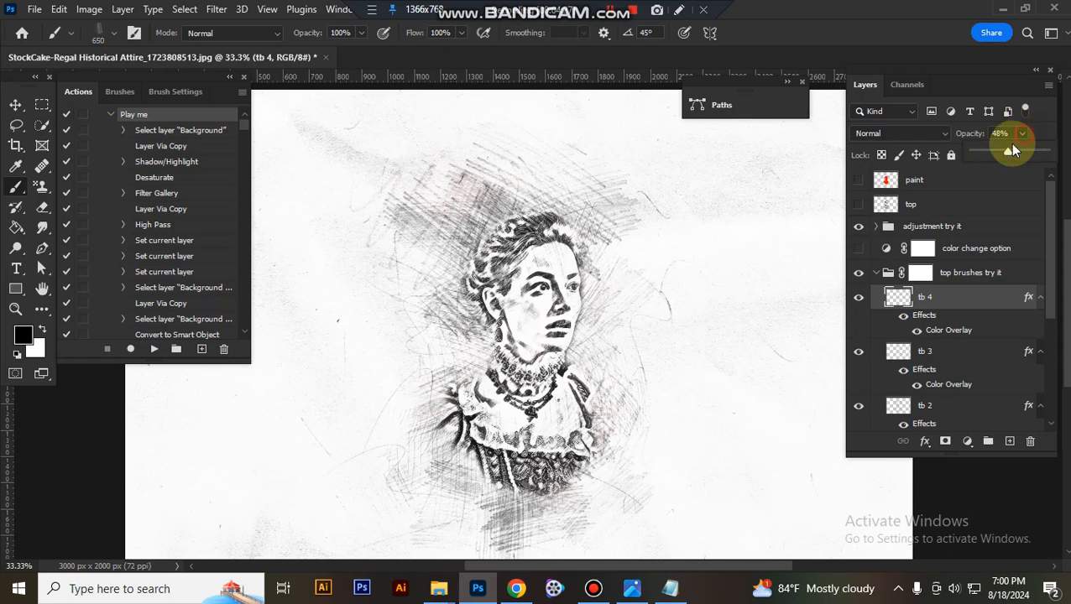
drag(1005, 151, 1024, 152)
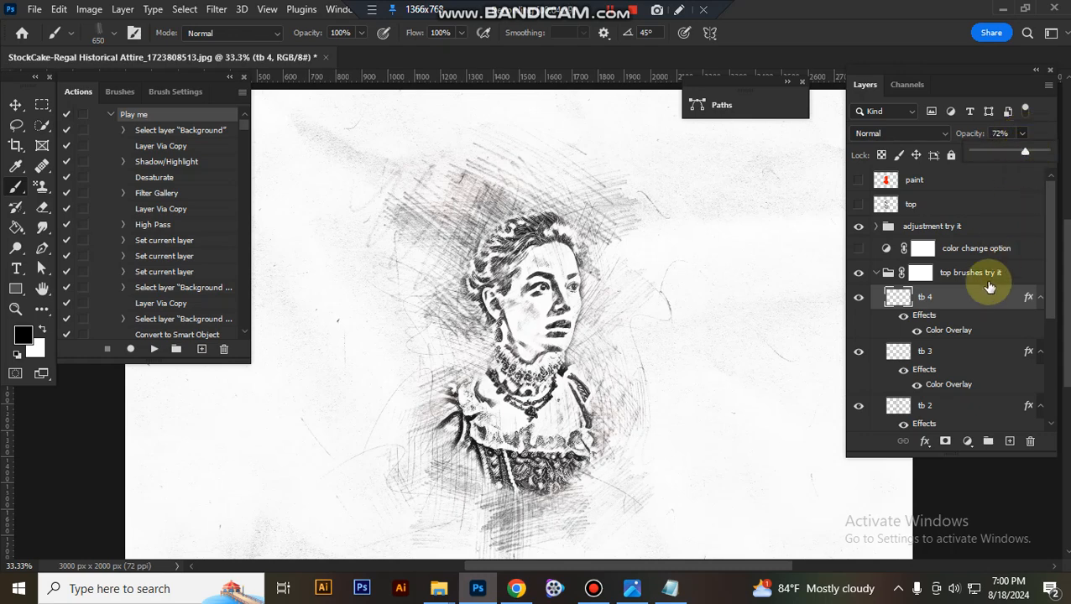
click(926, 351)
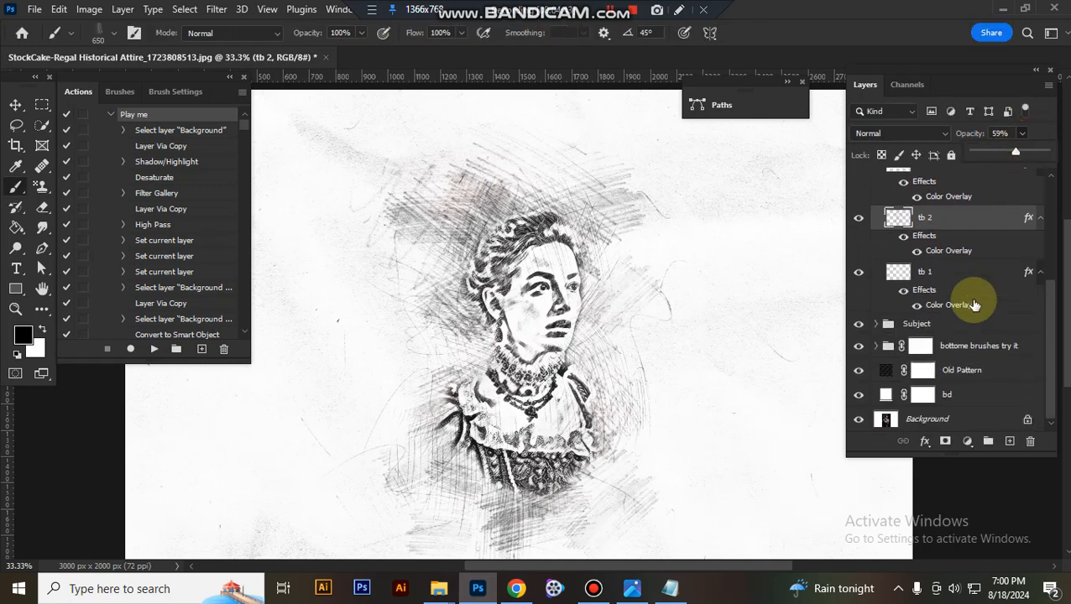
click(925, 271)
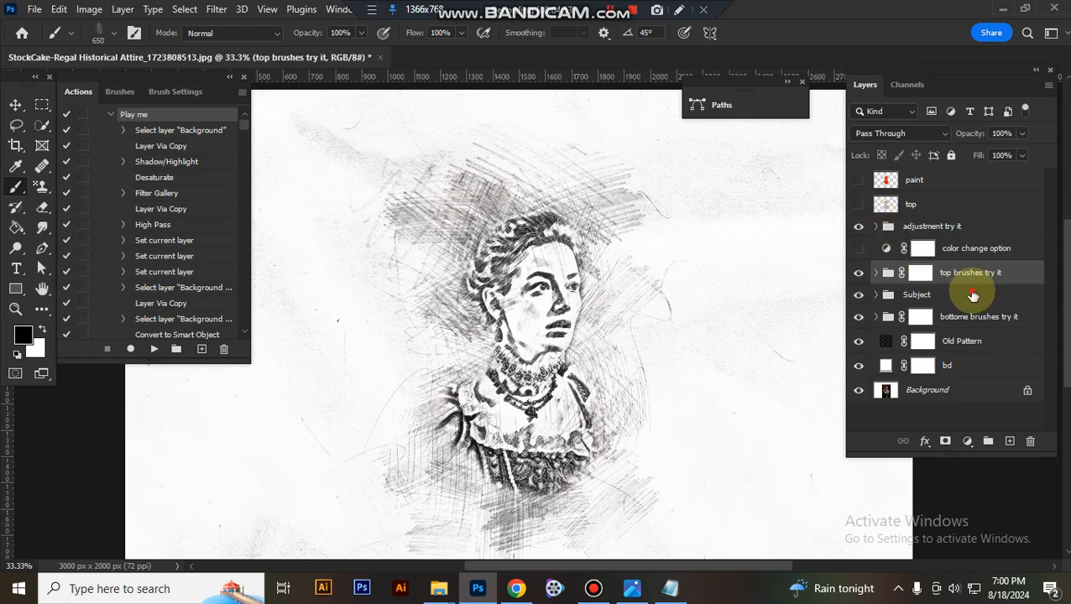
Set the sharpness layer inside the Subject group to about 80% opacity
click(877, 270)
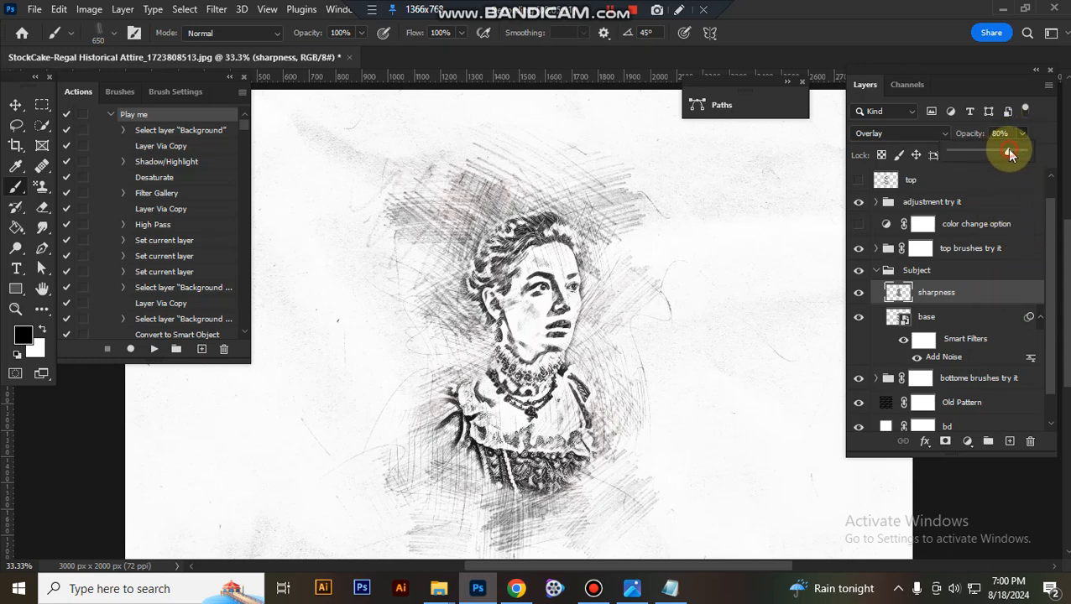
click(926, 316)
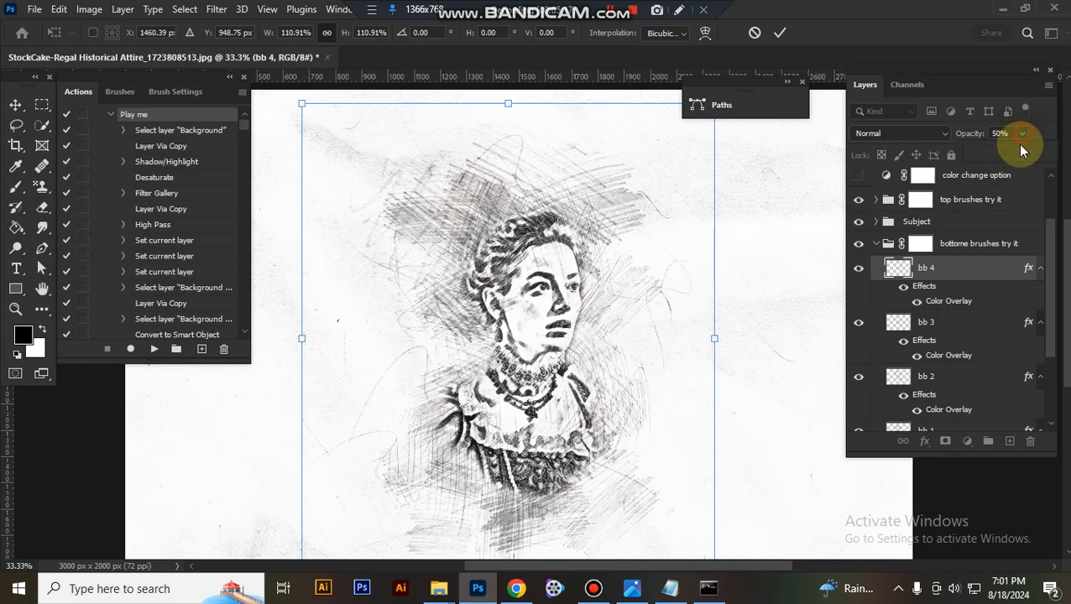
Scale the bb 4, bb 3, bb 2 and bb 1 brush strokes, lowering bb 2 to 41% opacity
drag(1022, 151, 1032, 155)
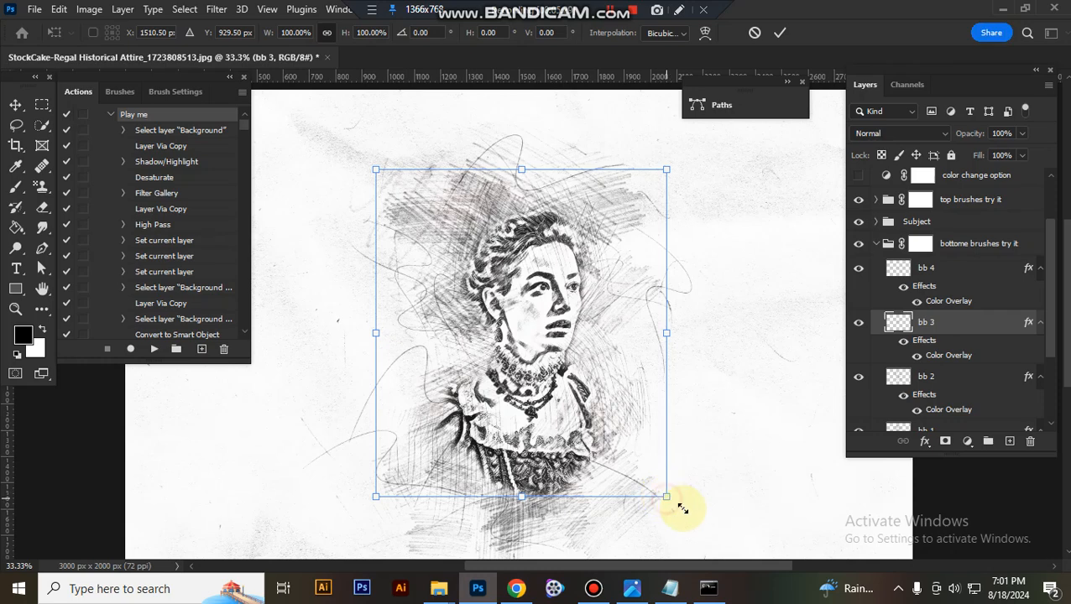
drag(667, 496, 684, 517)
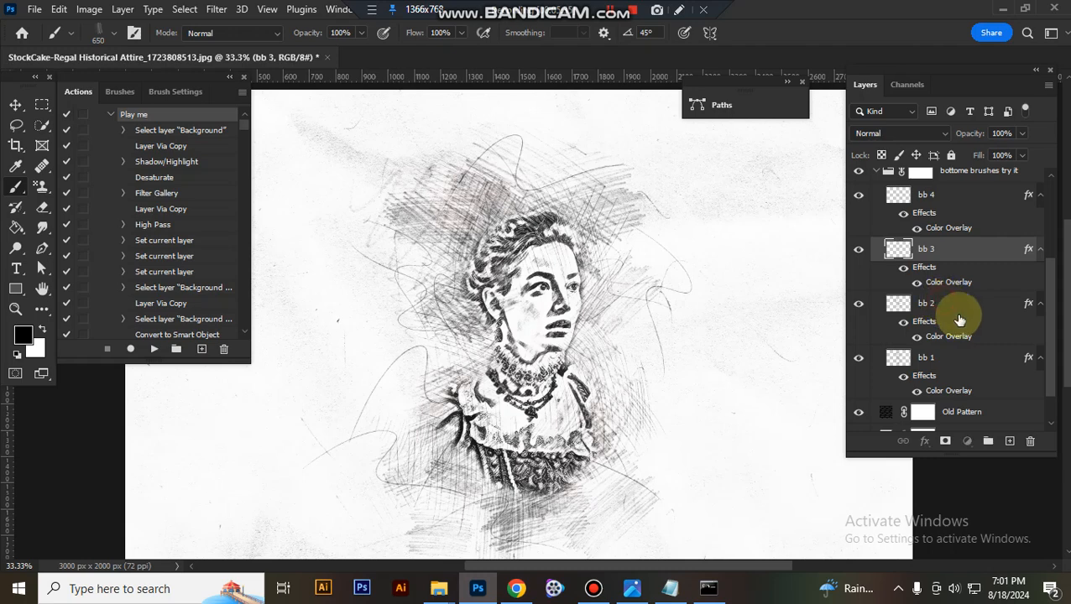
click(926, 303)
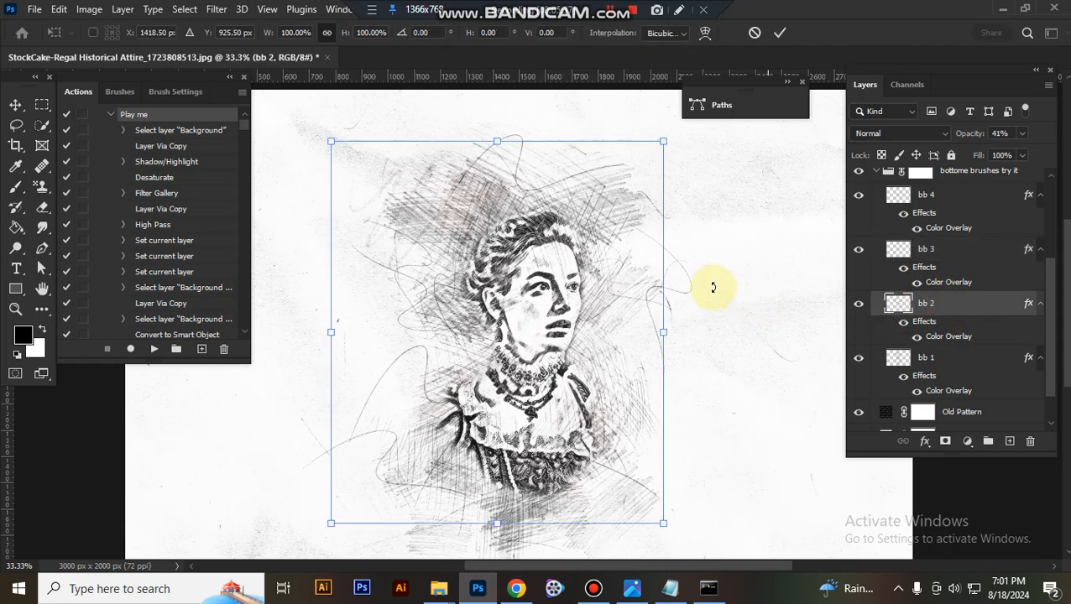
drag(663, 523, 695, 546)
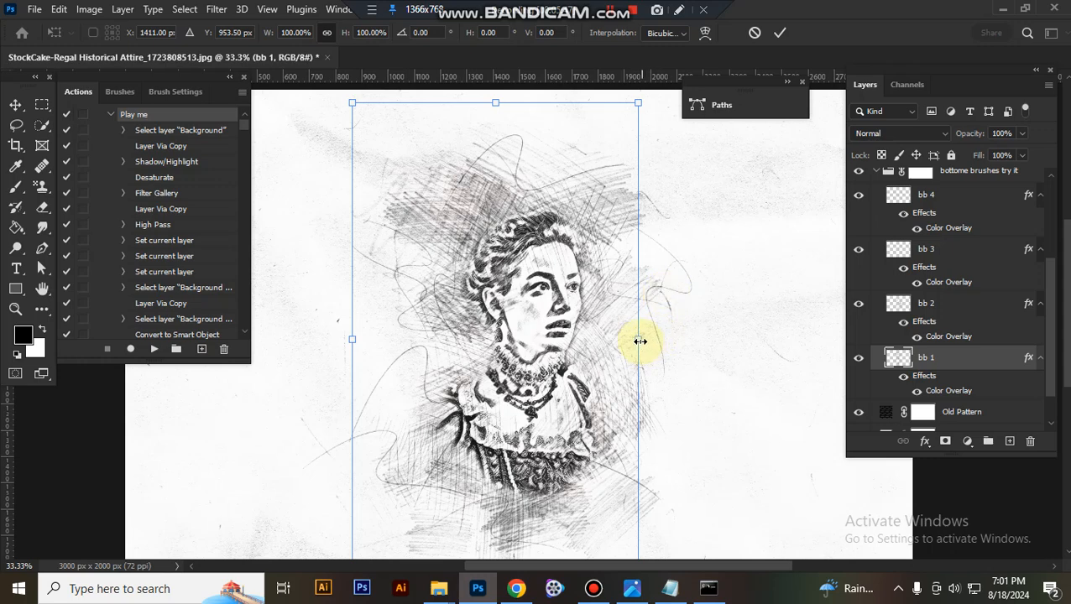
drag(638, 339, 659, 339)
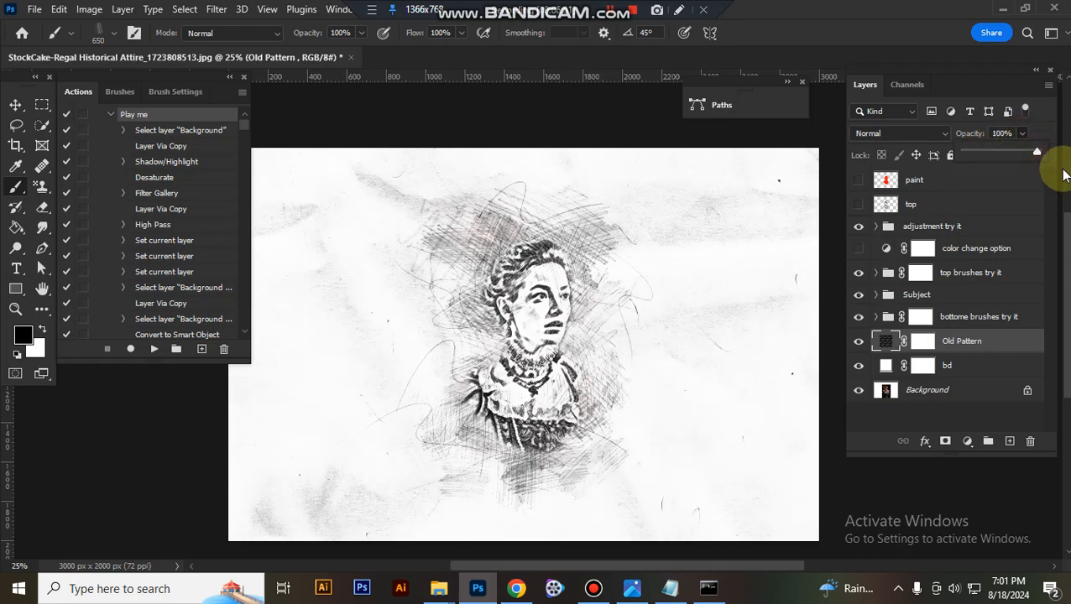
Hide the Old Pattern, bd and Background layers, leaving the sketch on transparency
click(894, 344)
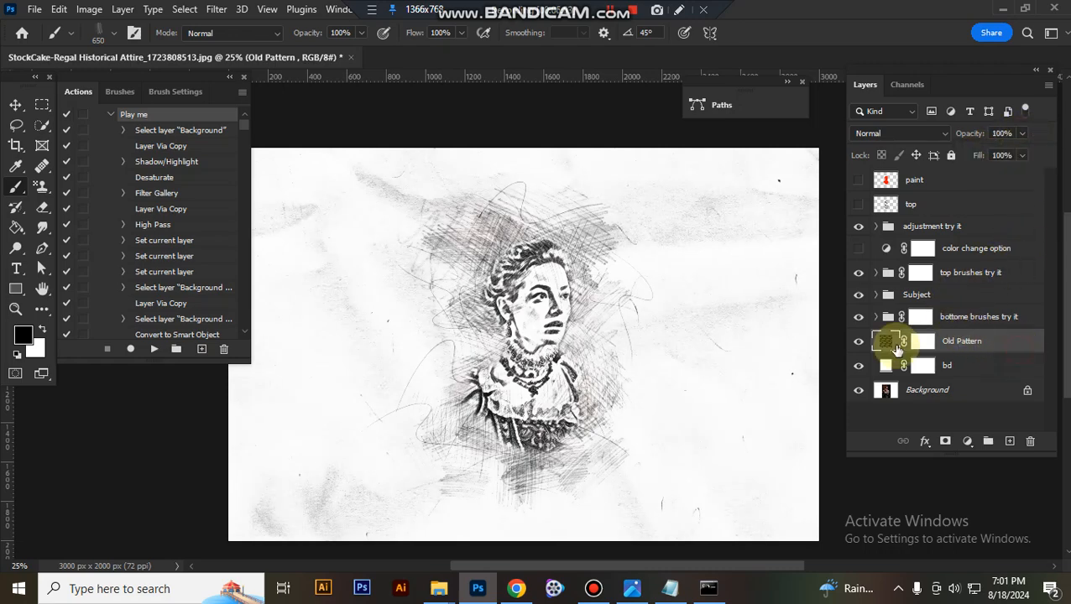
click(859, 341)
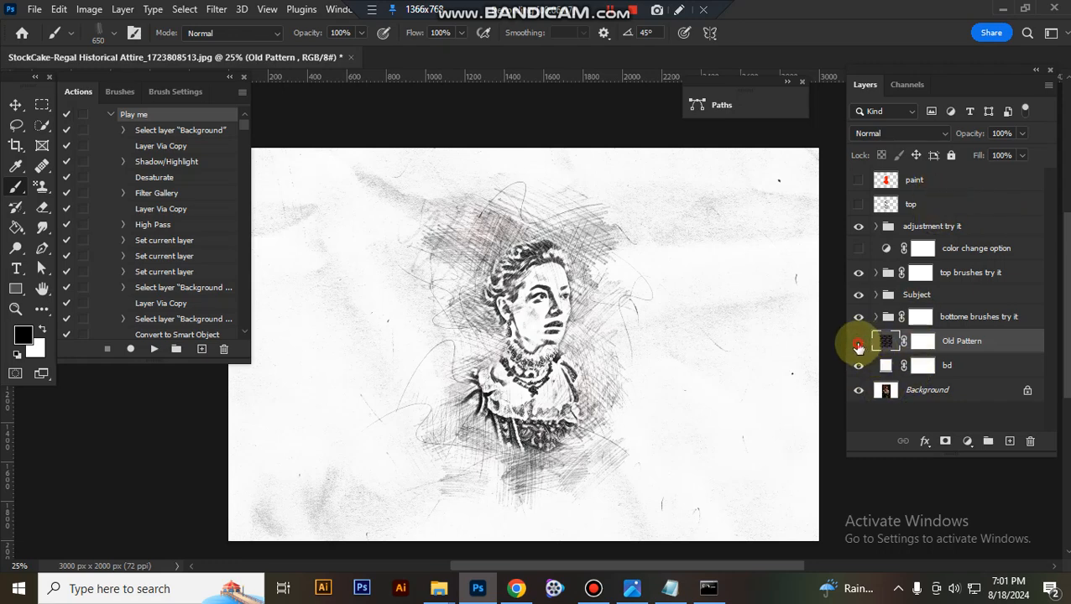
click(859, 341)
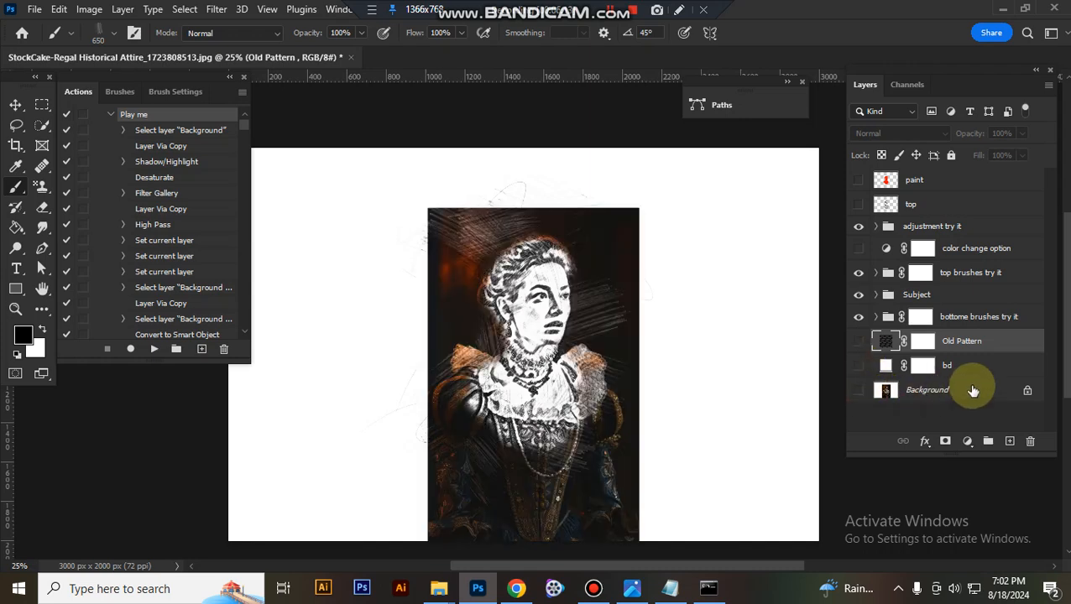
click(857, 389)
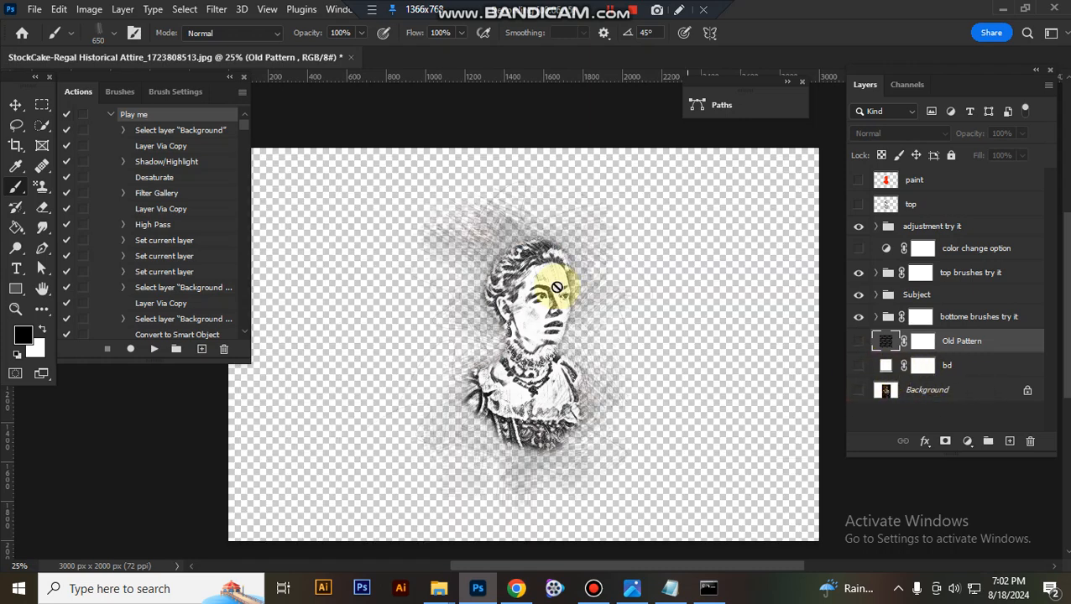